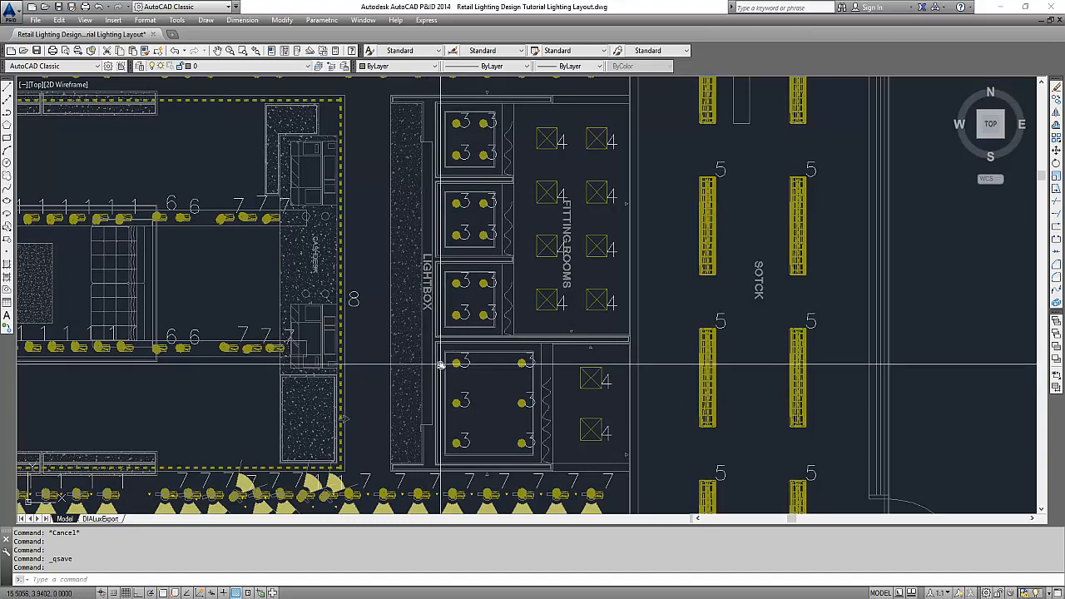
mouse_move(476, 369)
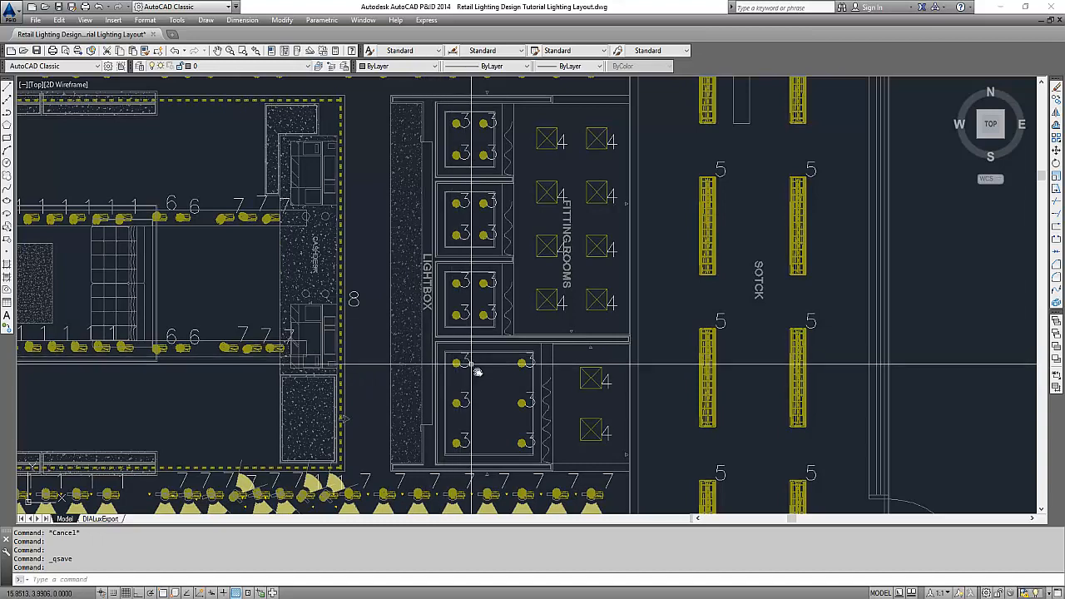
mouse_move(474, 416)
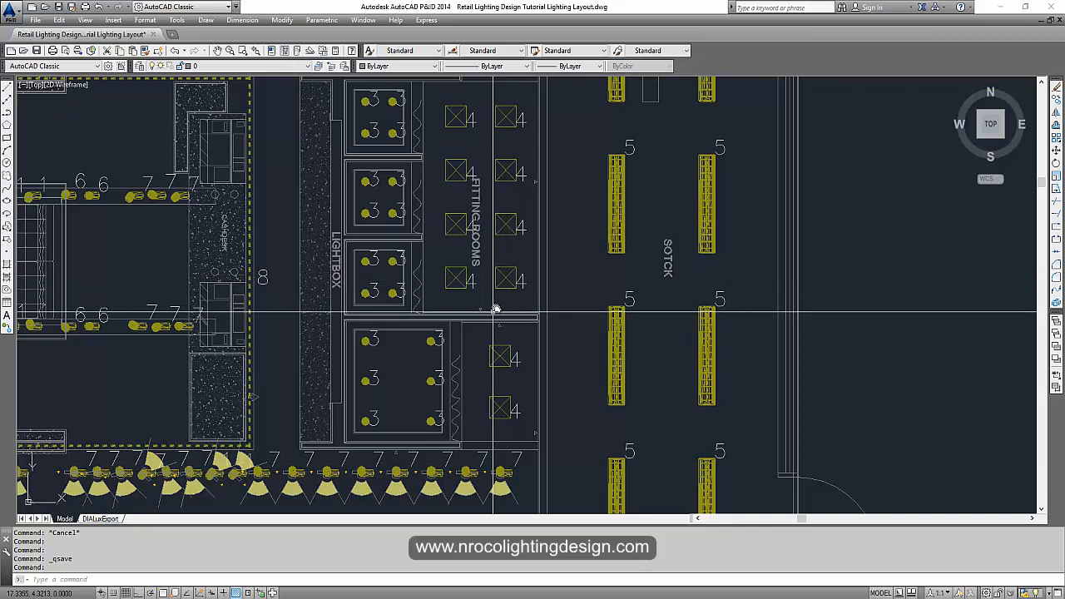
mouse_move(507, 291)
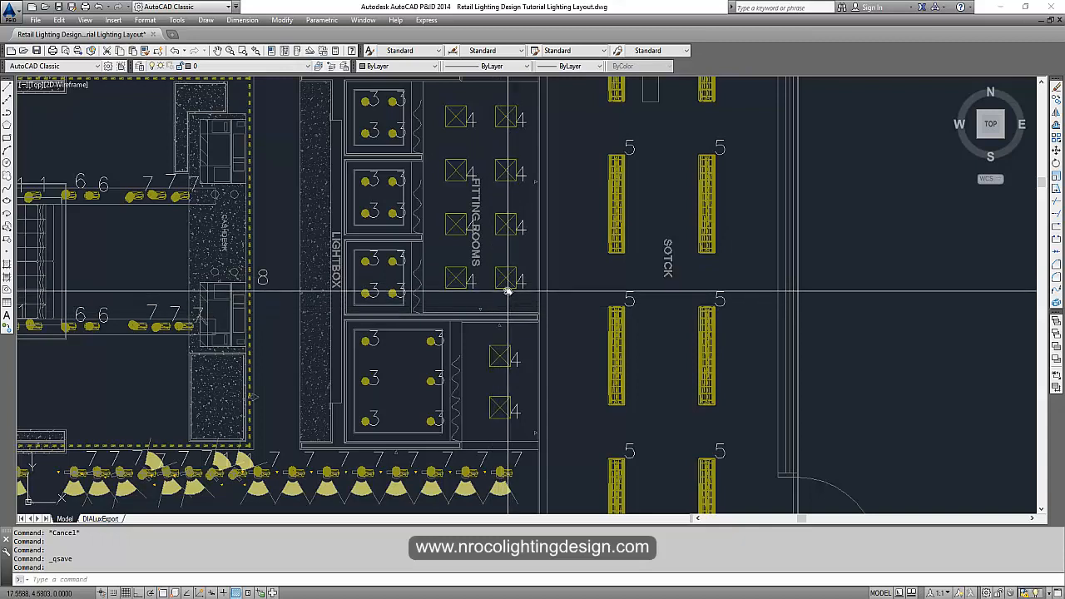
mouse_move(508, 300)
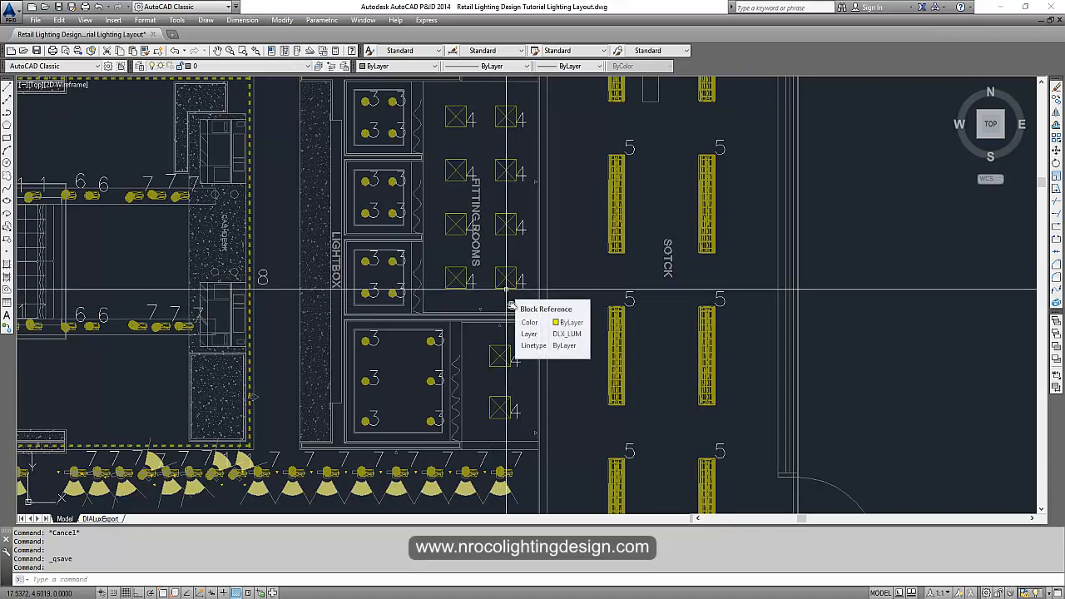
mouse_move(506, 293)
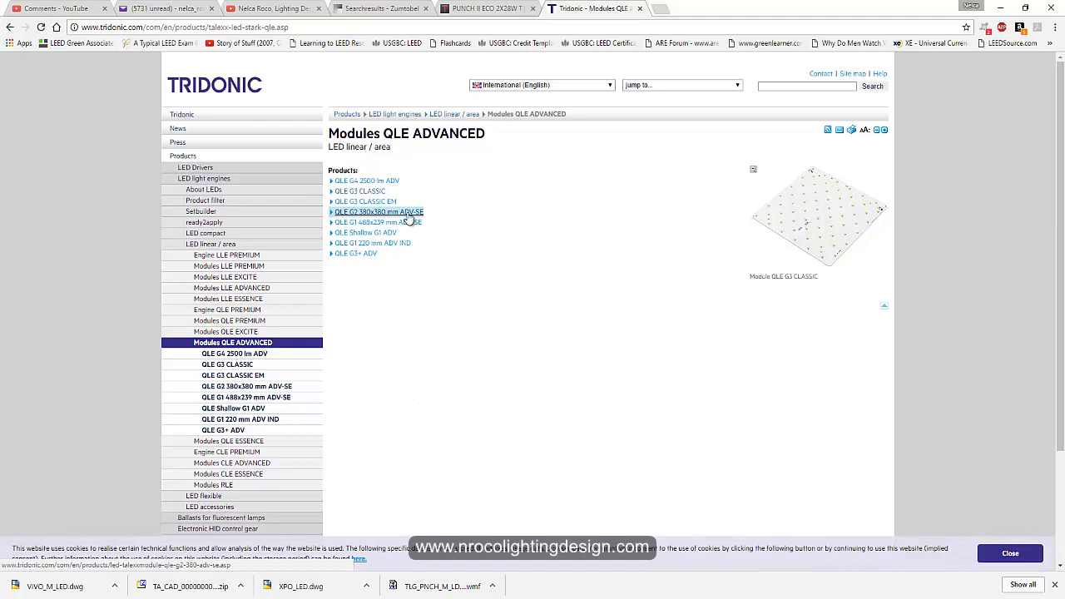
Download the CAD zip for the QLE G2 380x380mm ADV-SE module from its CAD/RAY downloads
click(380, 213)
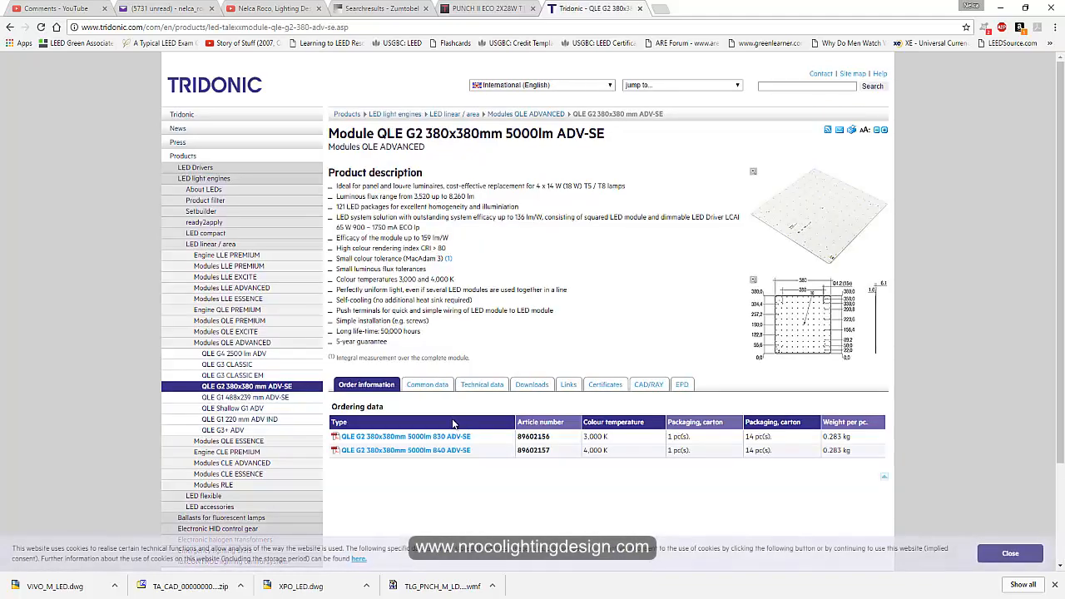
click(645, 383)
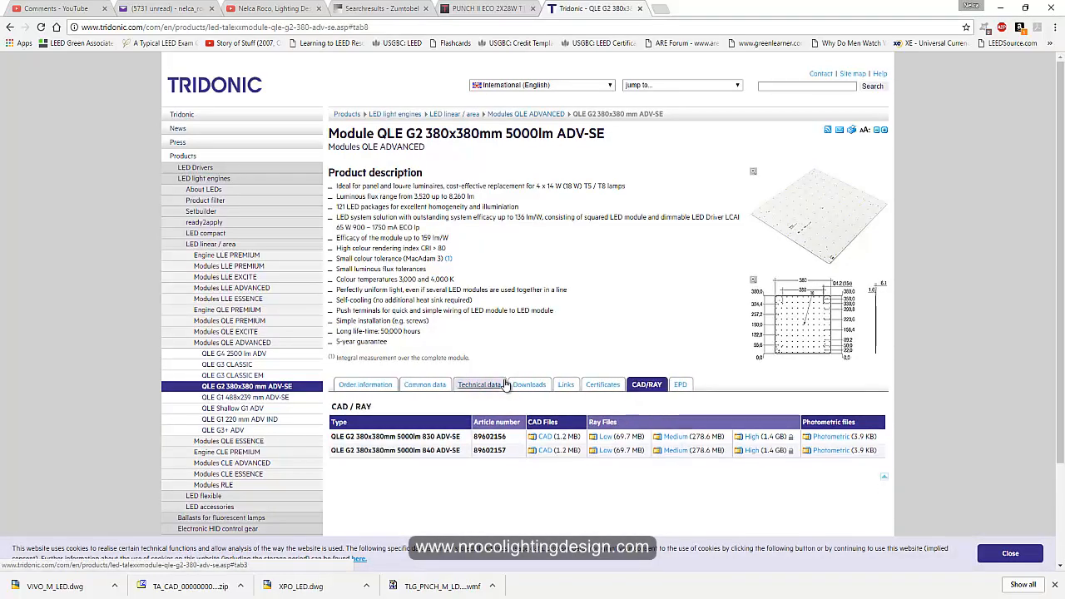
scroll(down, 3)
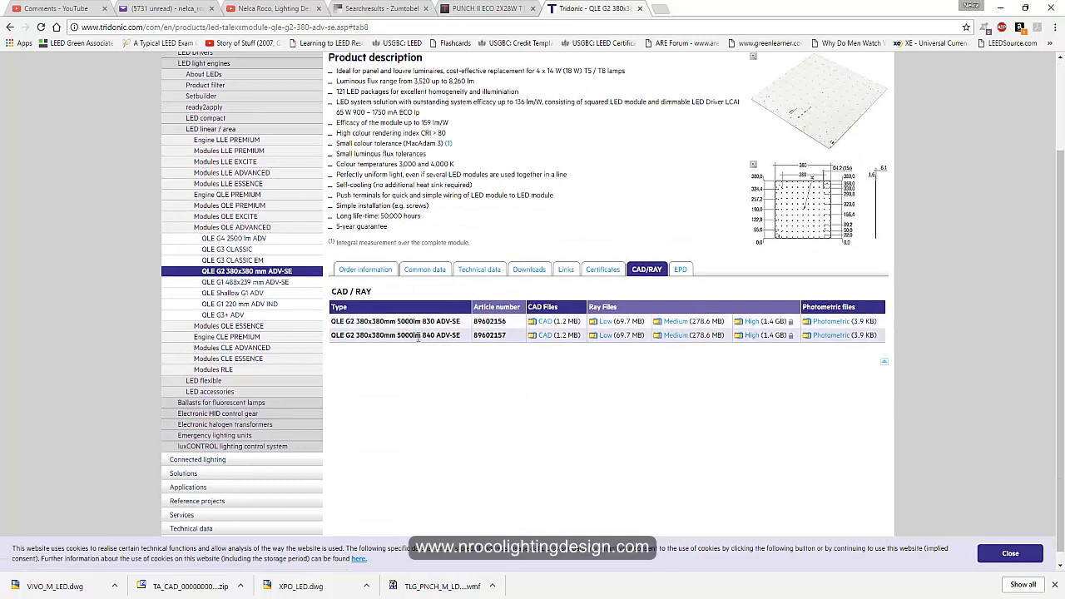
mouse_move(752, 334)
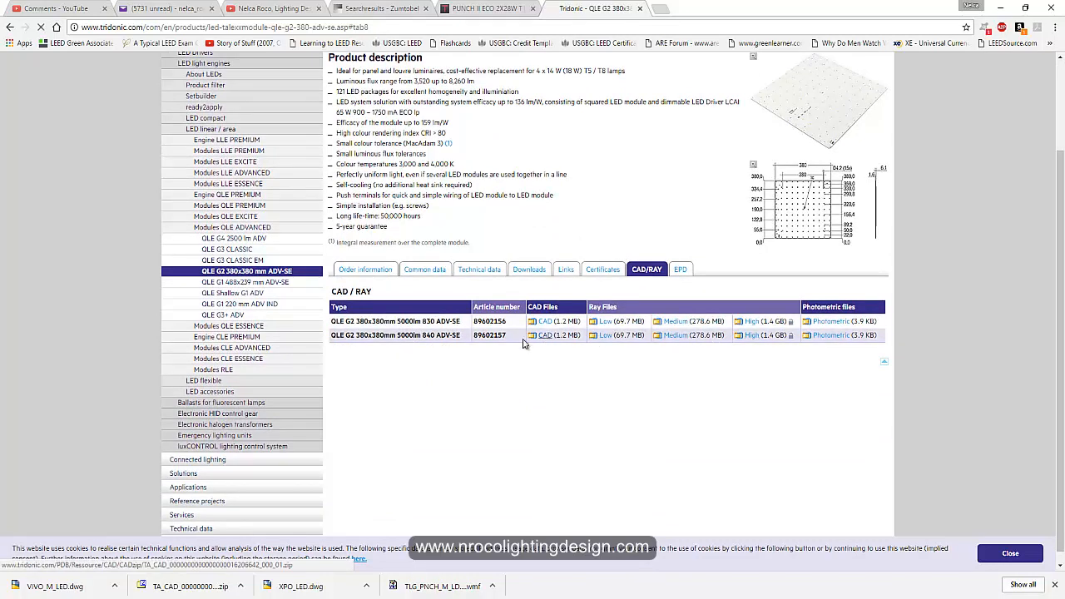
click(544, 321)
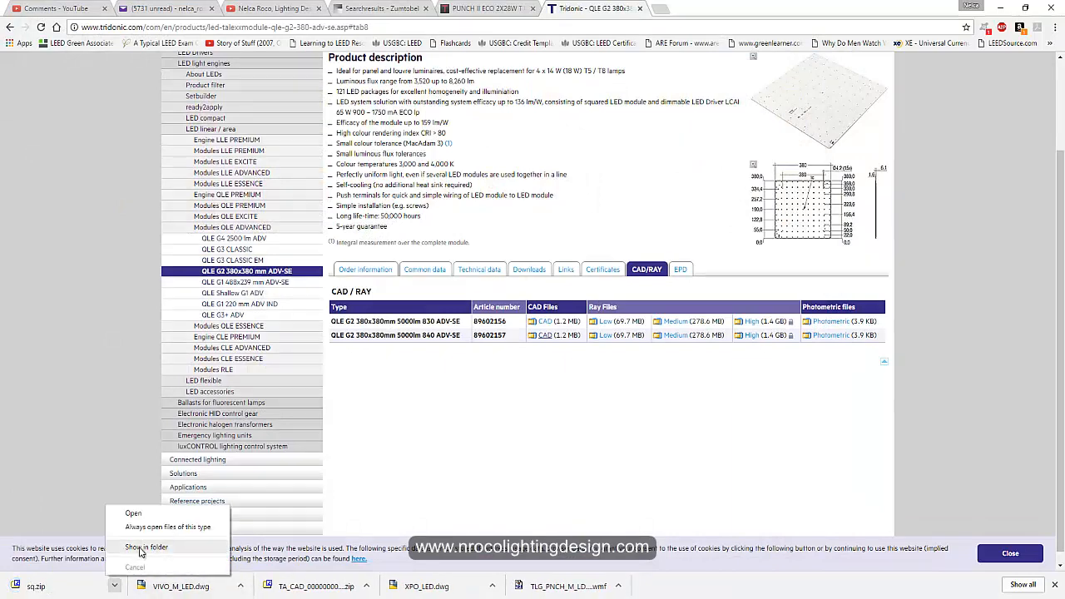
Extract the downloaded zip in place with 7-Zip and open the module's DWG in AutoCAD
click(146, 546)
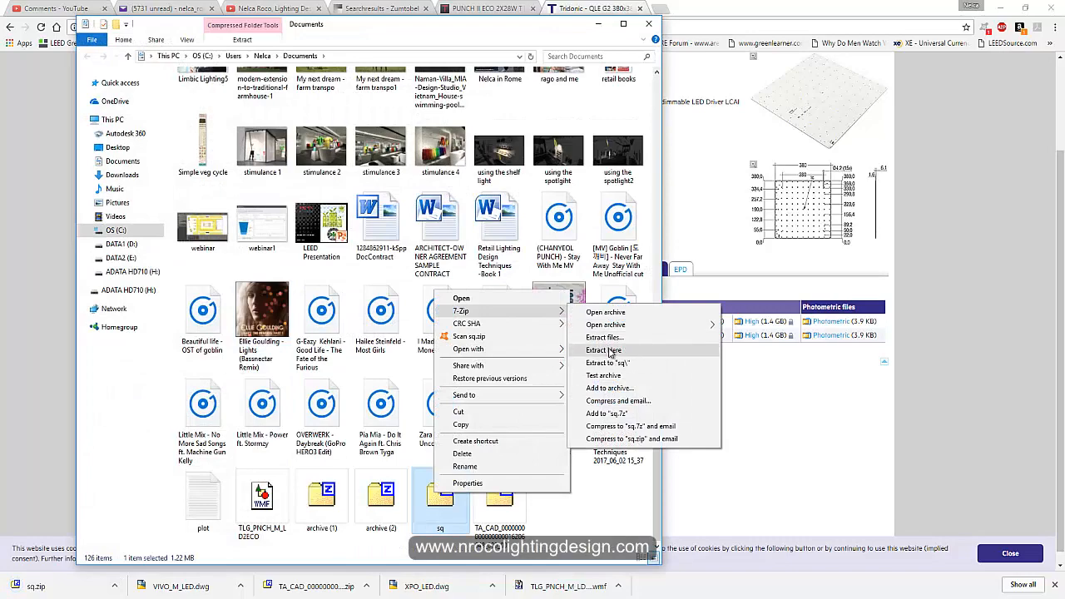
click(603, 349)
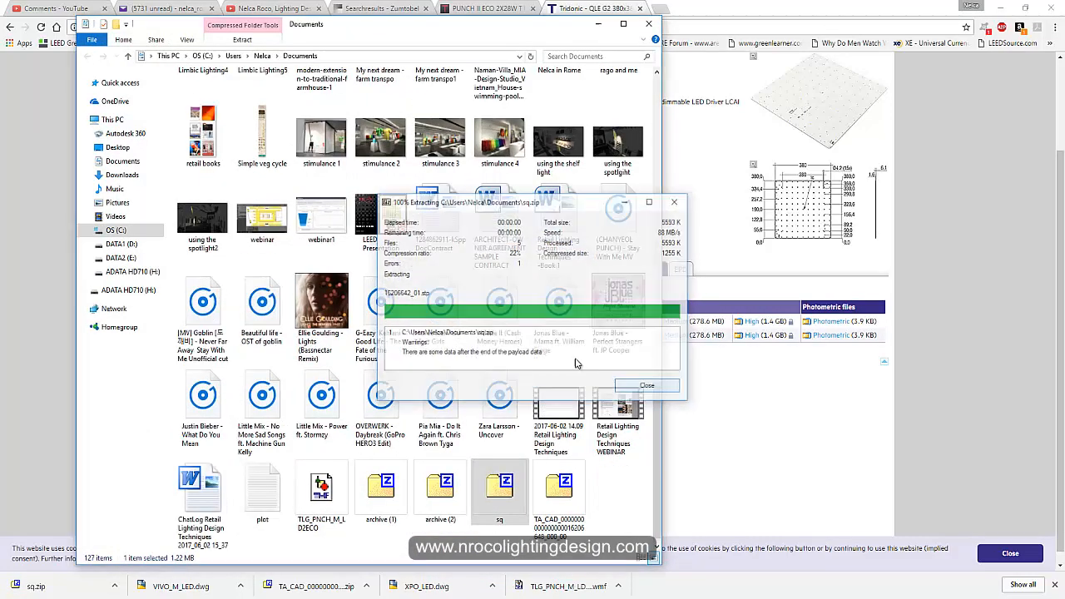
click(645, 386)
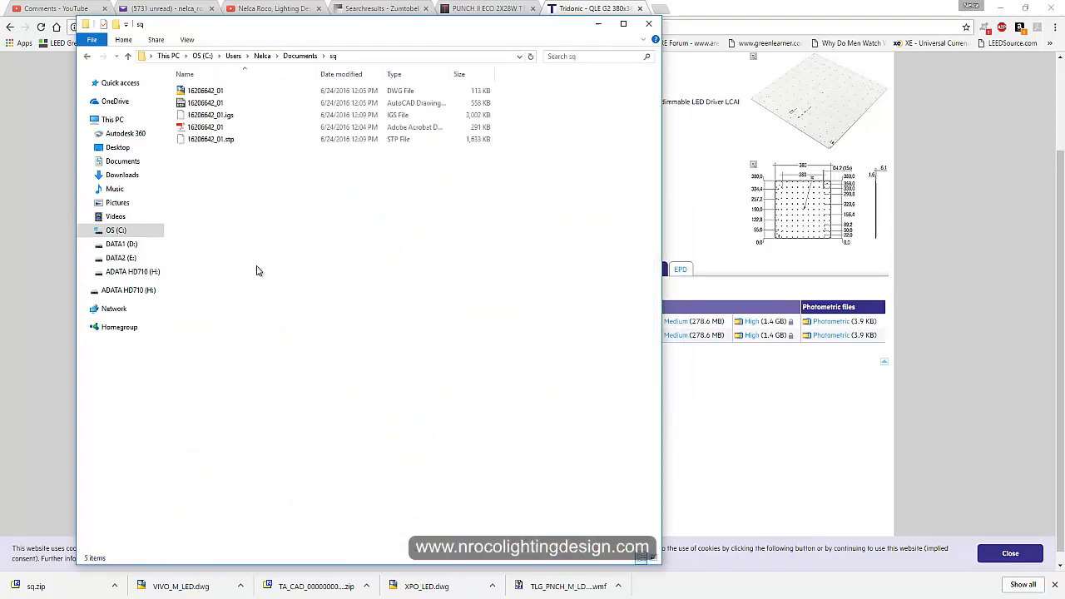
double_click(204, 90)
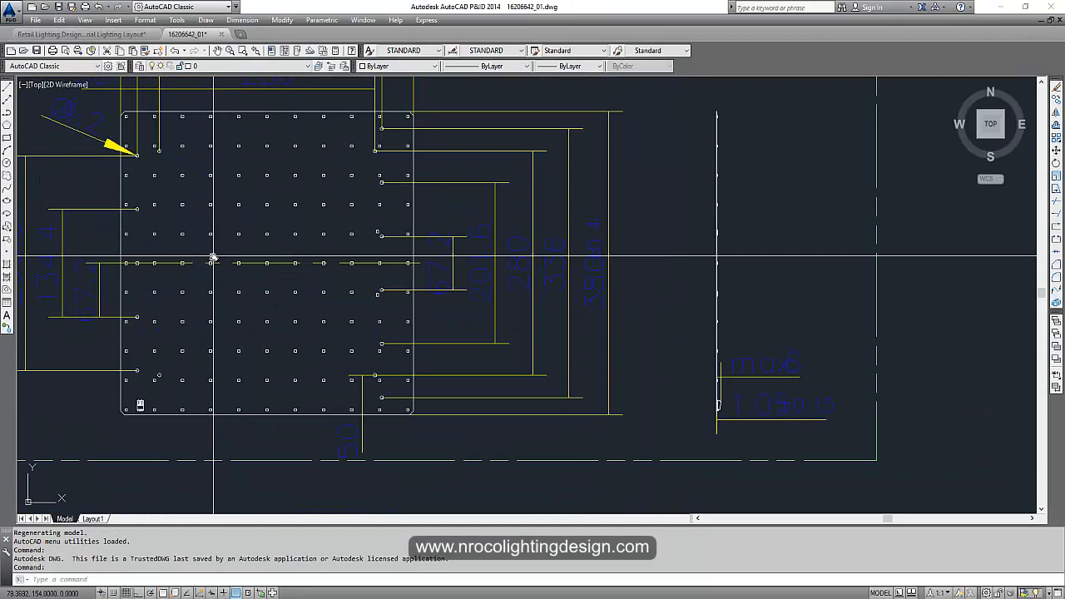
Copy the LED module geometry and paste it into the retail lighting layout drawing
scroll(down, 3)
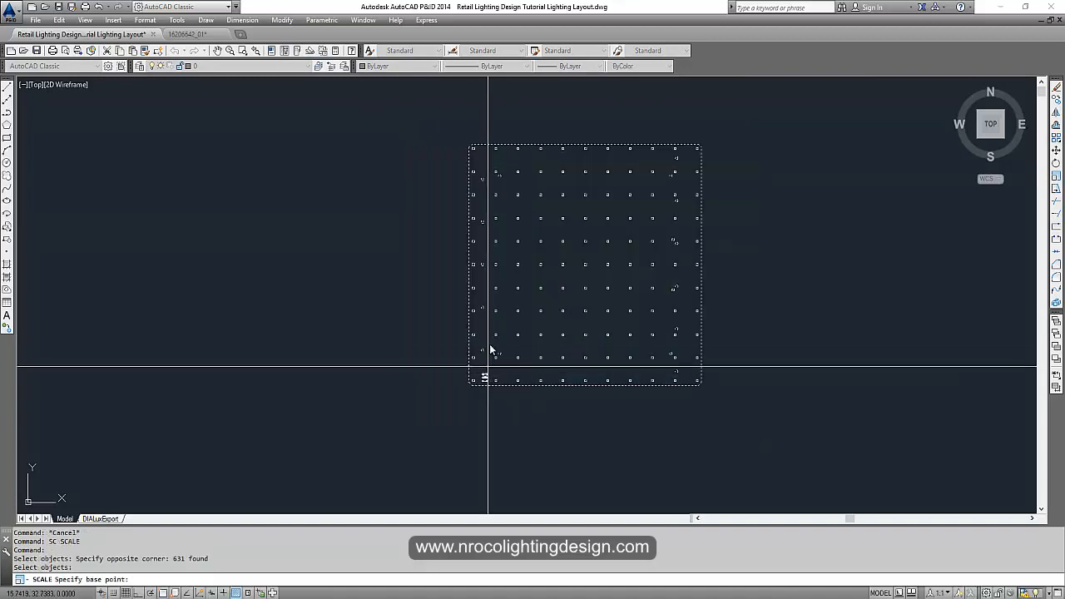
Scale the pasted LED module by a factor of 1/100 from a picked base point
click(489, 337)
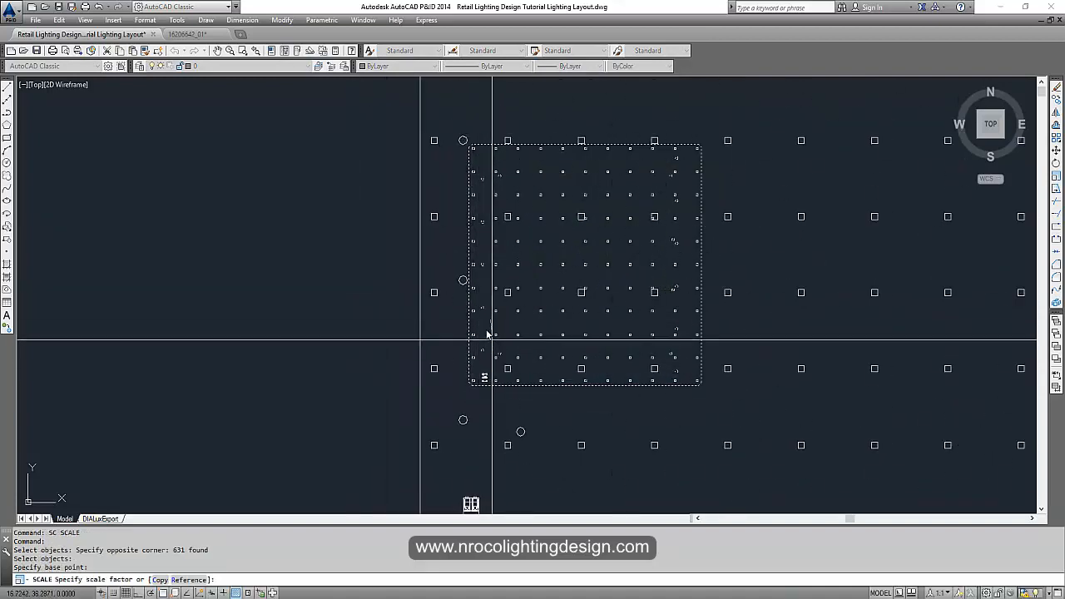
text(1/100)
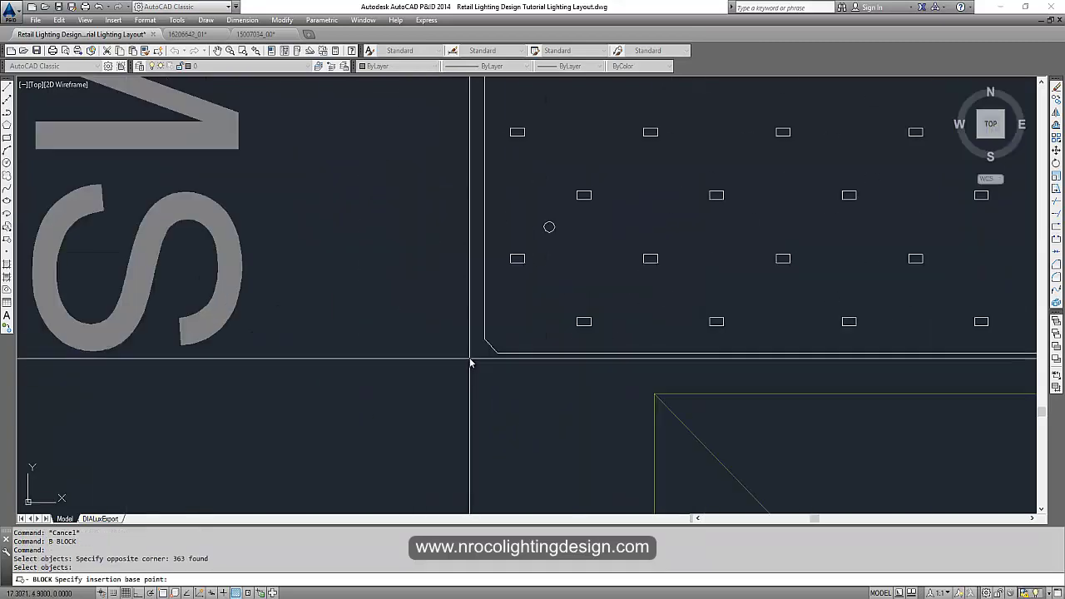
mouse_move(496, 386)
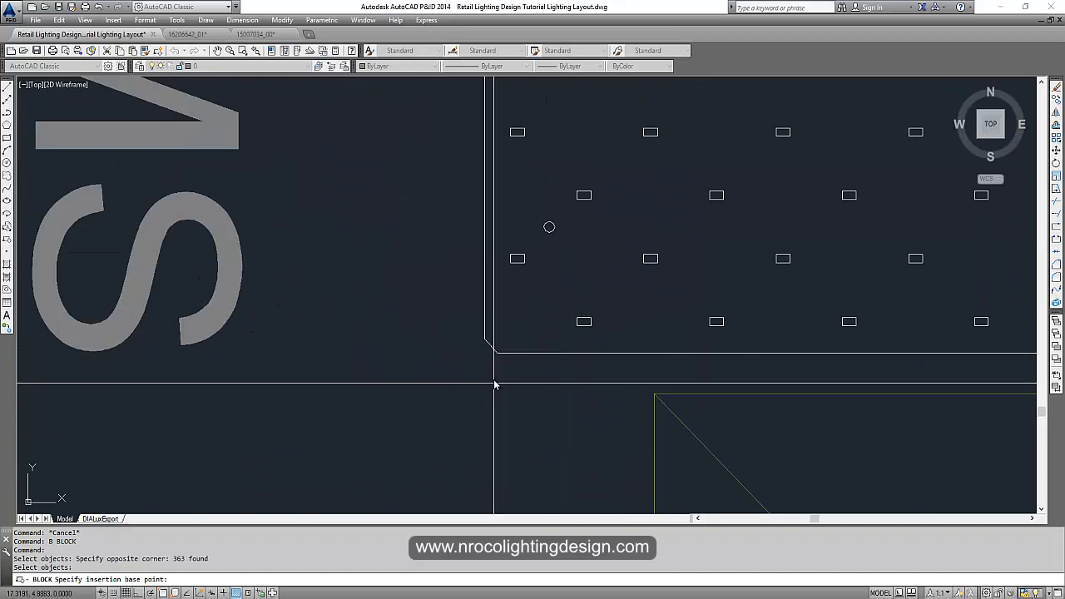
Define the scaled LED module as a block with its picked insertion base point
click(549, 226)
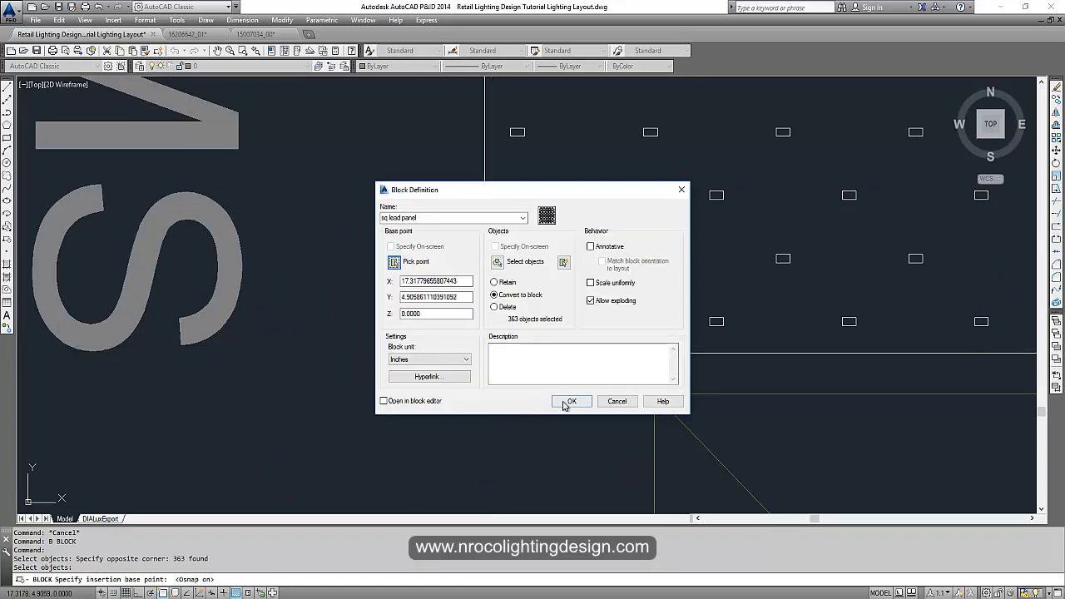
click(572, 401)
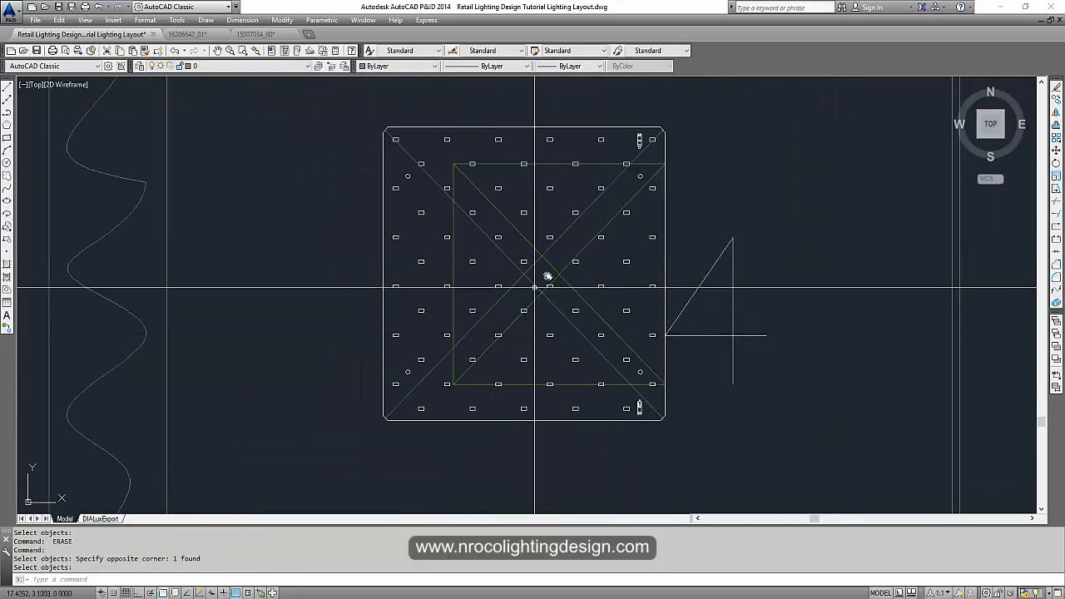
Move the LED module block from its centre onto the centre of the square fitting symbol
click(548, 276)
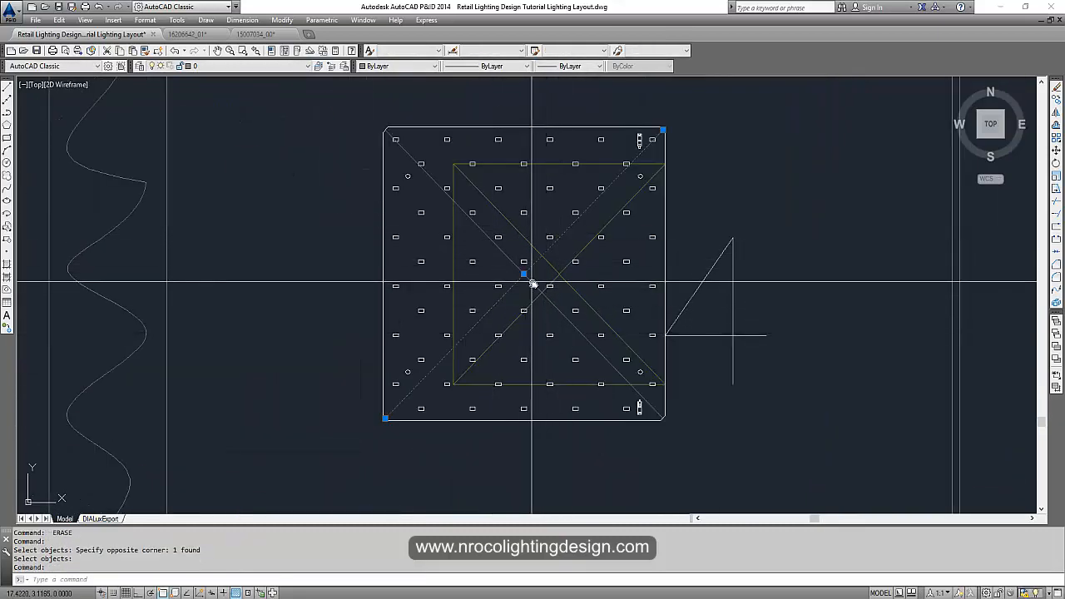
key(Escape)
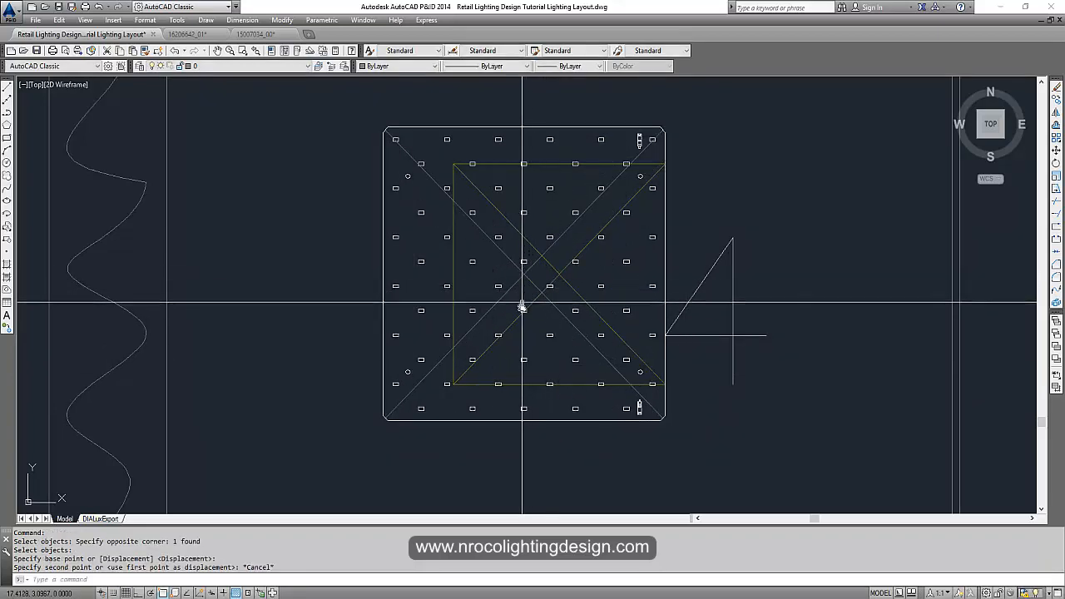
click(557, 280)
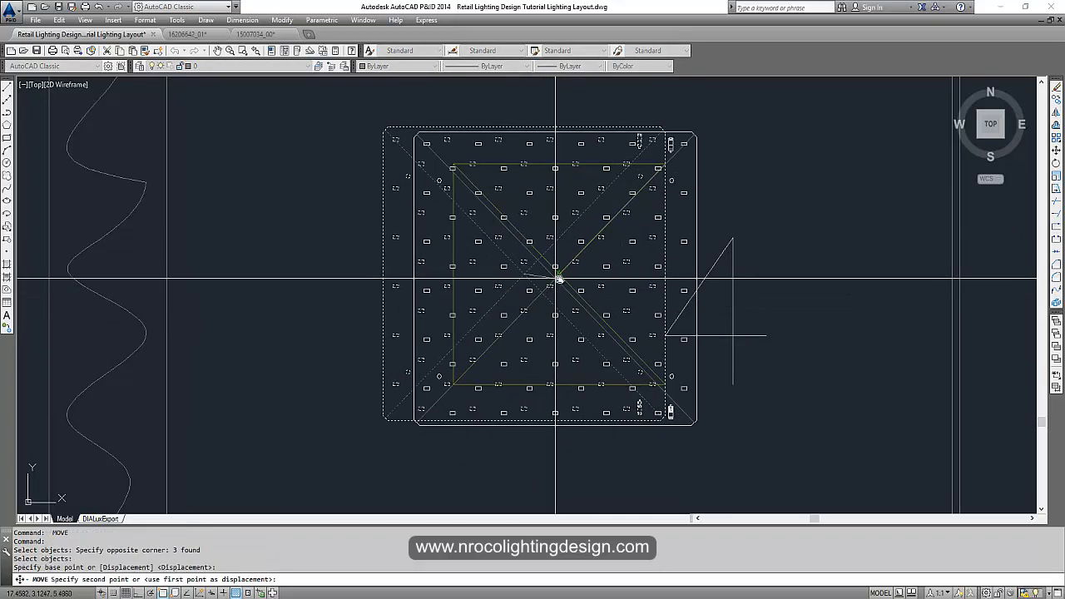
key(Escape)
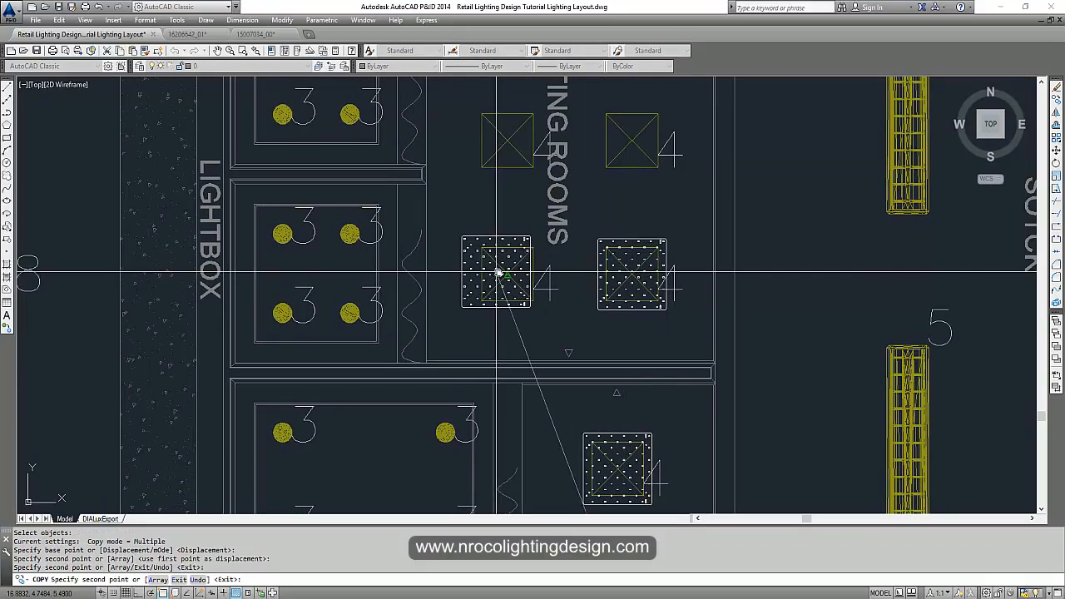
Copy the LED module block onto each crossed square fitting symbol in the fitting rooms
click(507, 140)
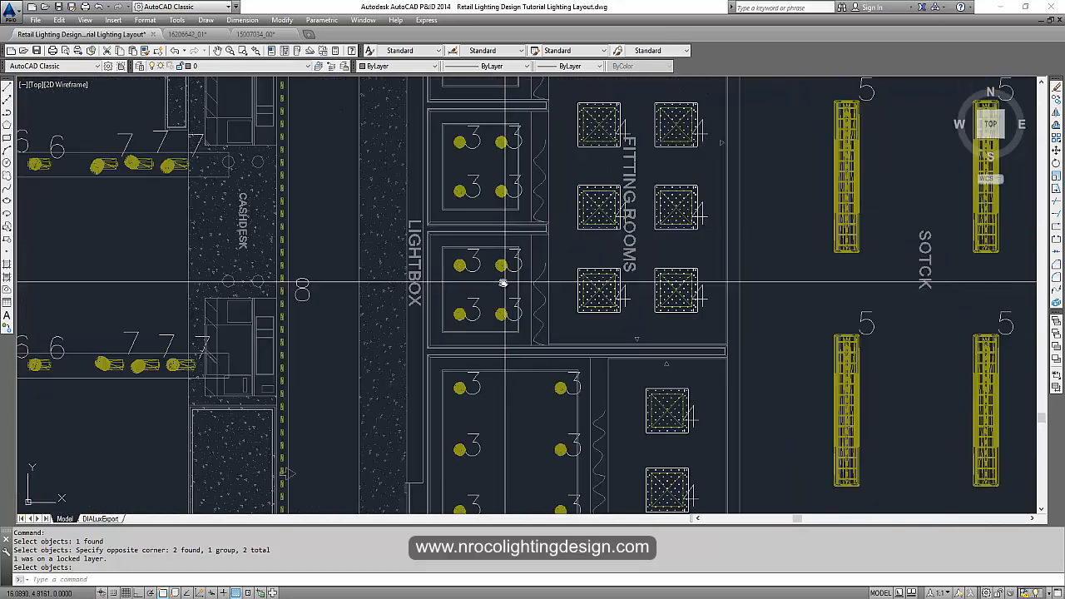
click(303, 66)
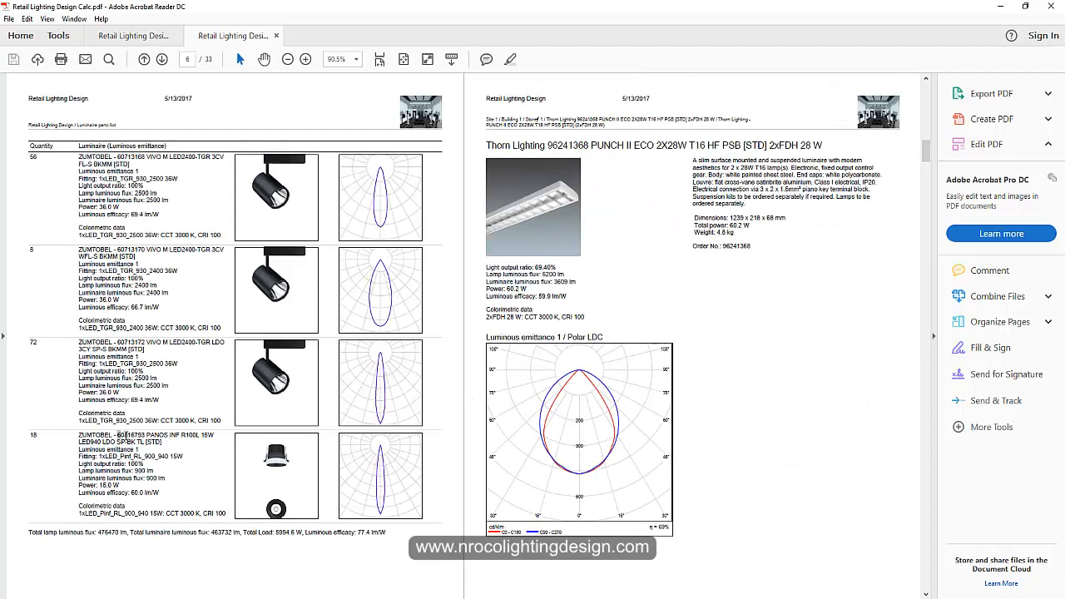
Copy the Zumtobel spotlight order number from the report's luminaire parts list
right_click(123, 434)
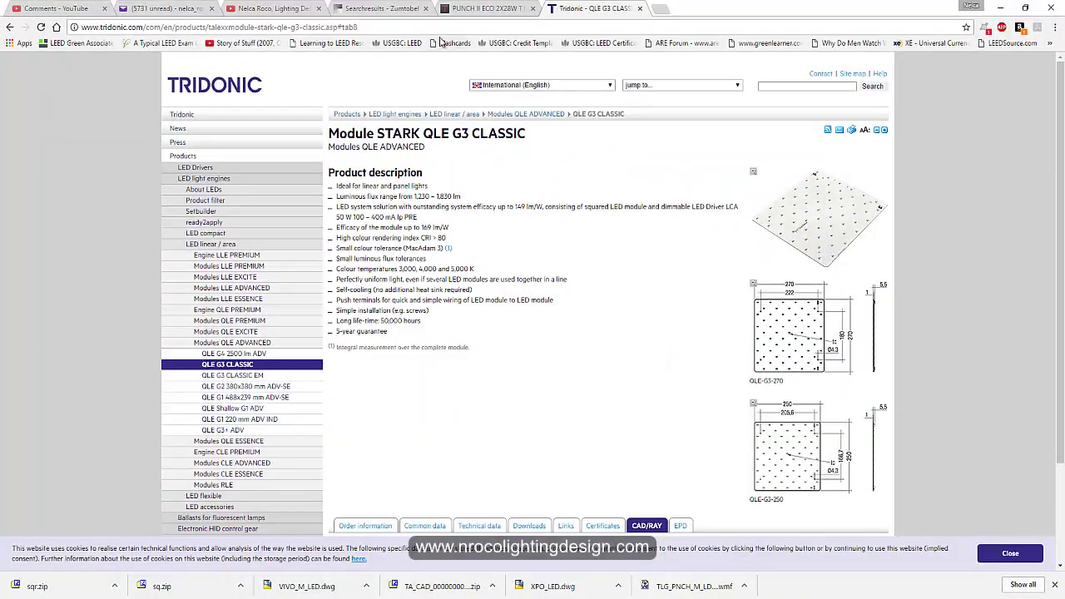
Find the PANOS INFINITY R100 L spotlight on zumtobel.com and save its DWG to Documents
click(380, 8)
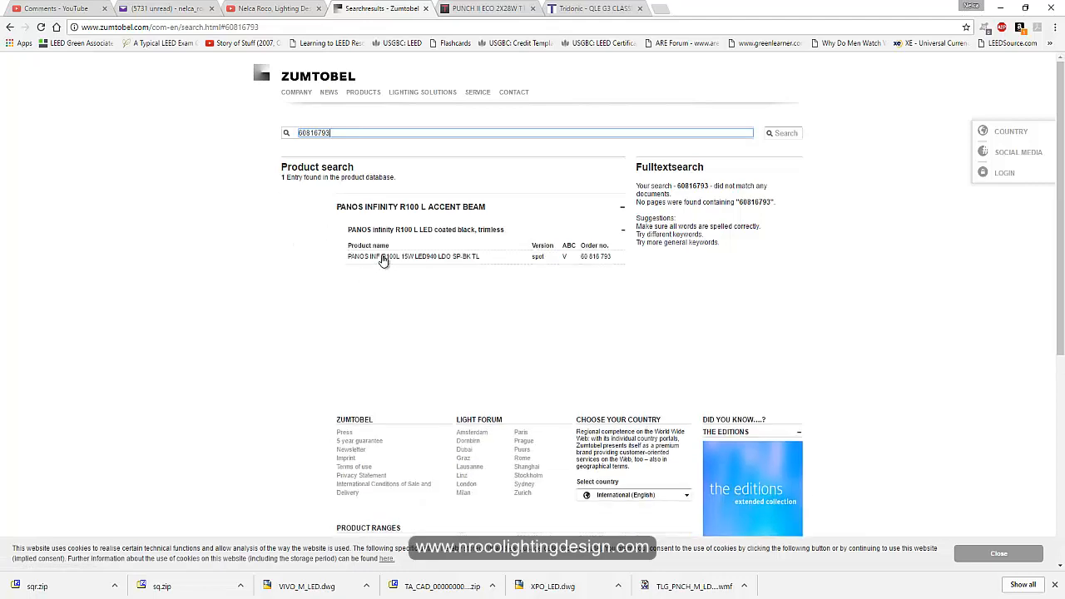
click(385, 256)
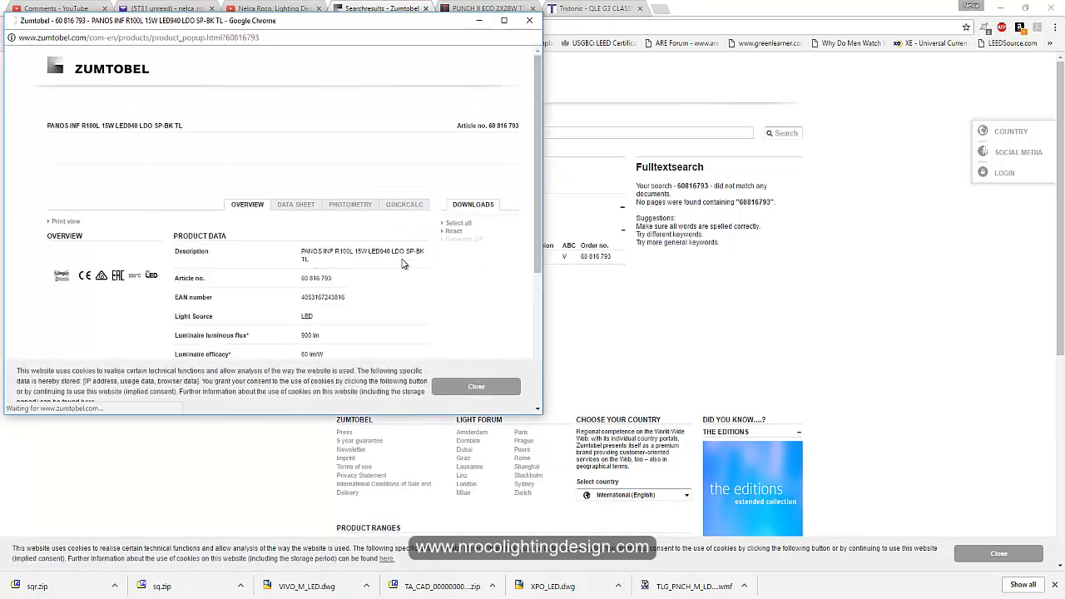
click(472, 203)
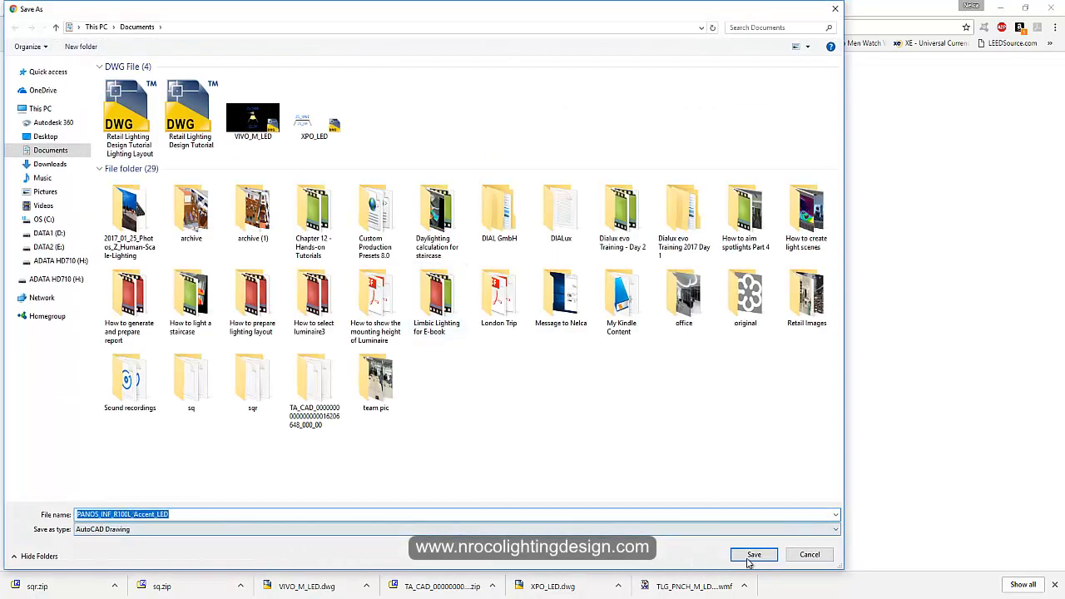
click(752, 554)
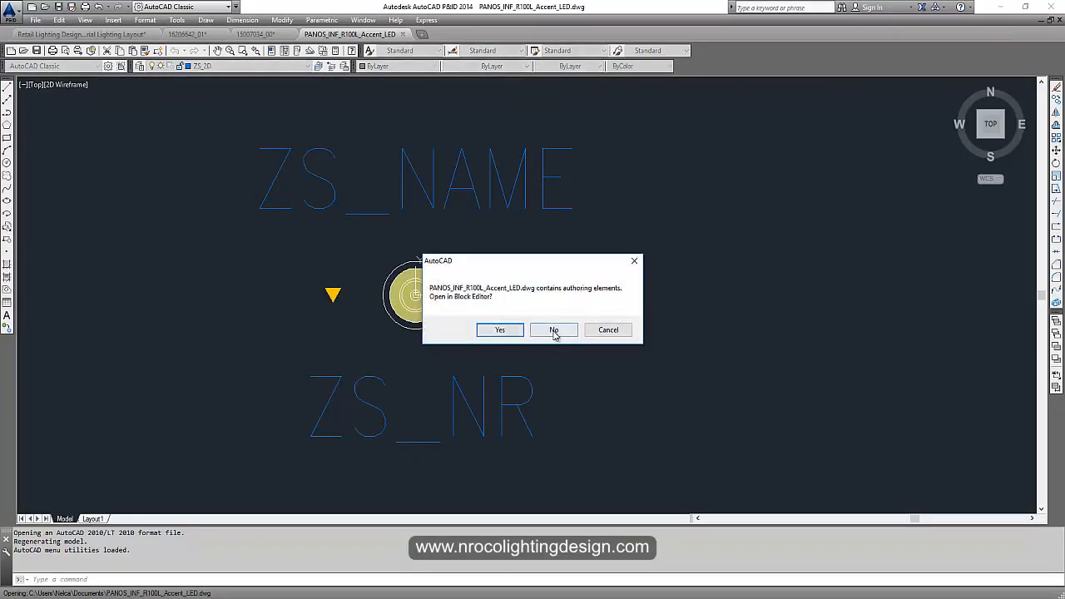
Open the accent LED DWG without Block Editor and copy its downlight symbol to the layout drawing
click(553, 330)
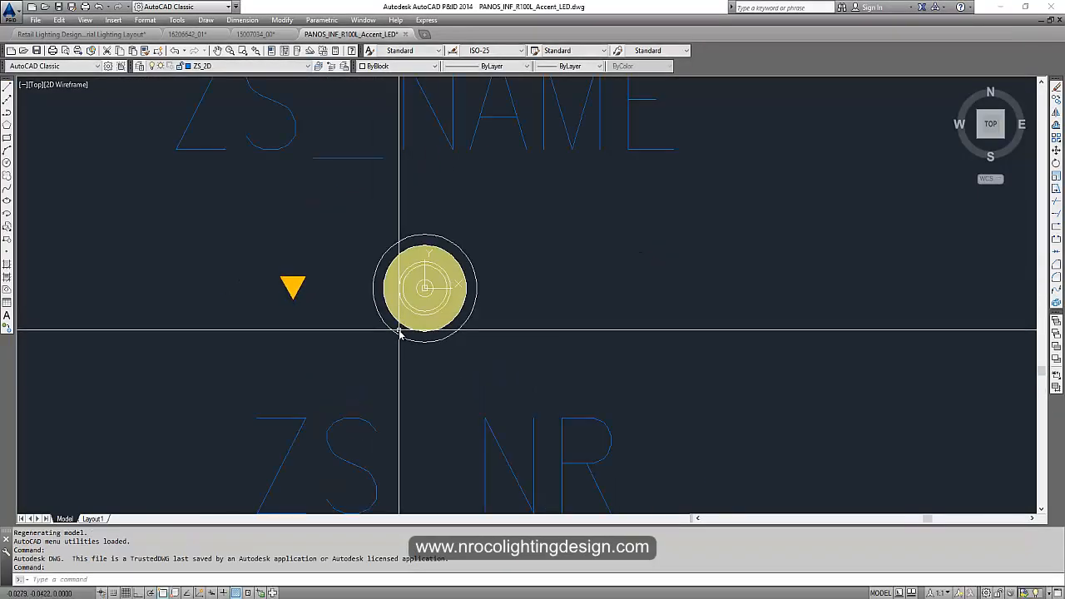
click(426, 289)
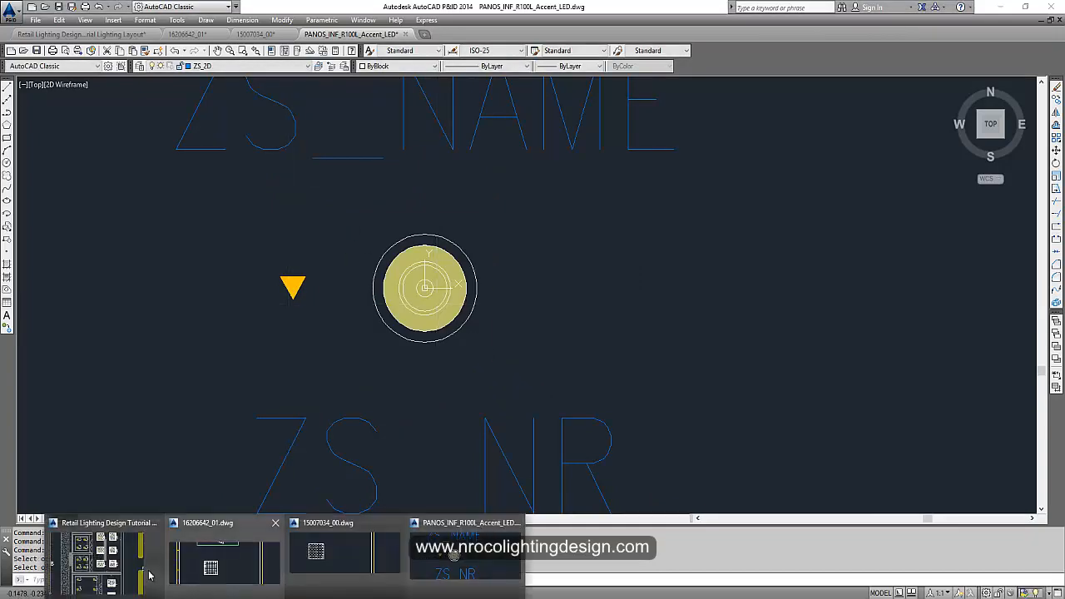
click(82, 33)
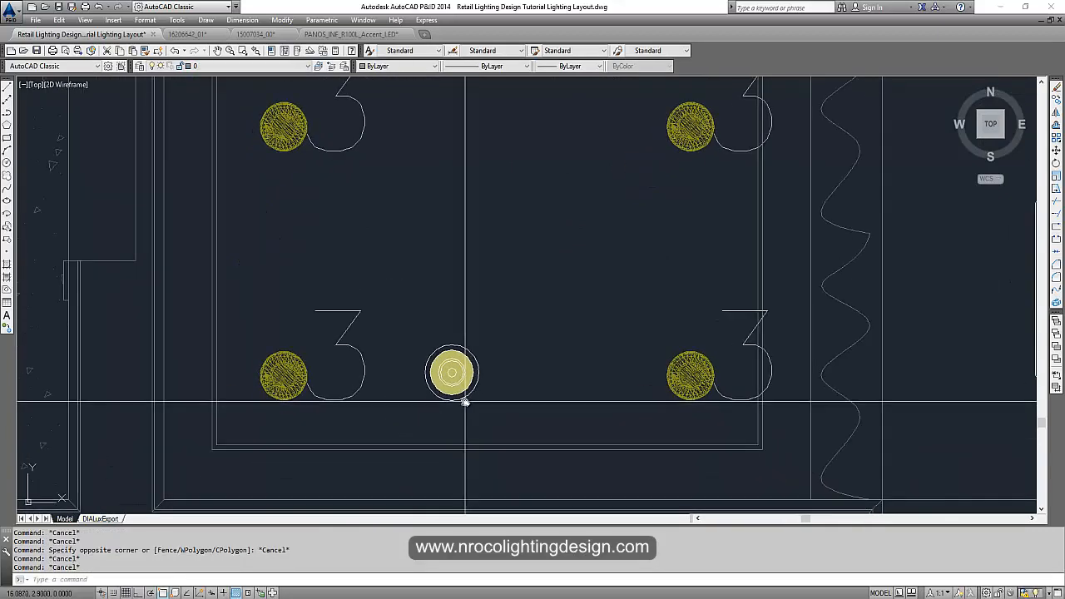
mouse_move(453, 373)
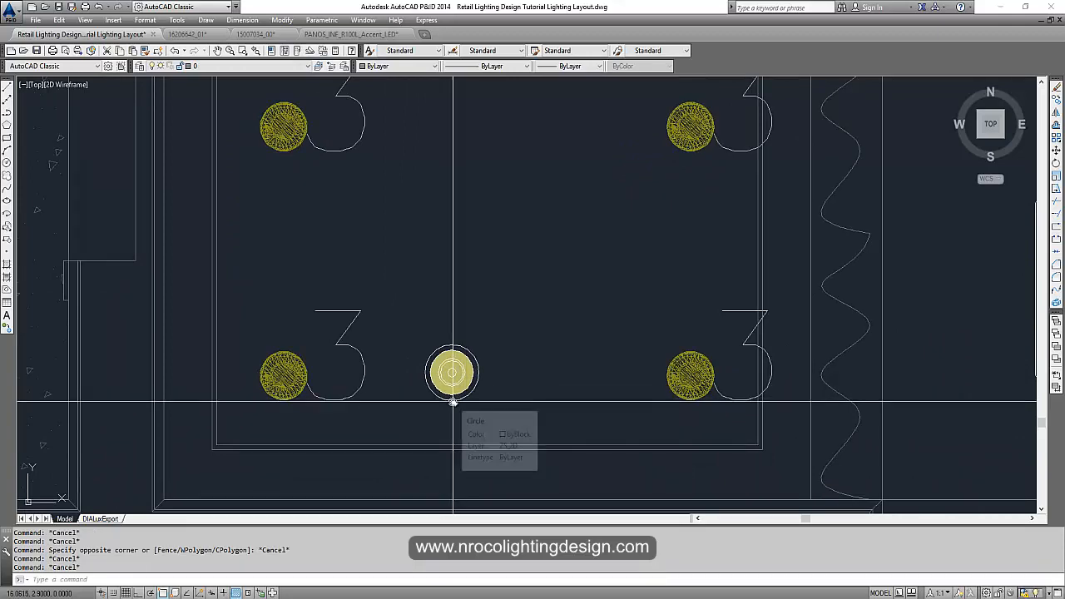
mouse_move(469, 416)
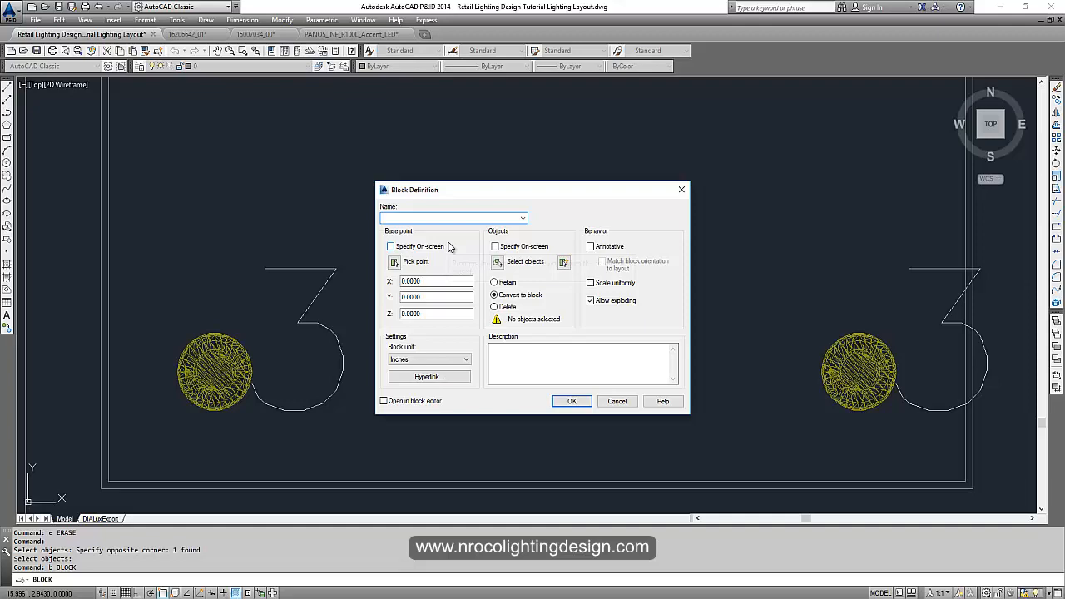
Create a block named 'downlight' from the symbol with its base point picked in the drawing
text(downlight)
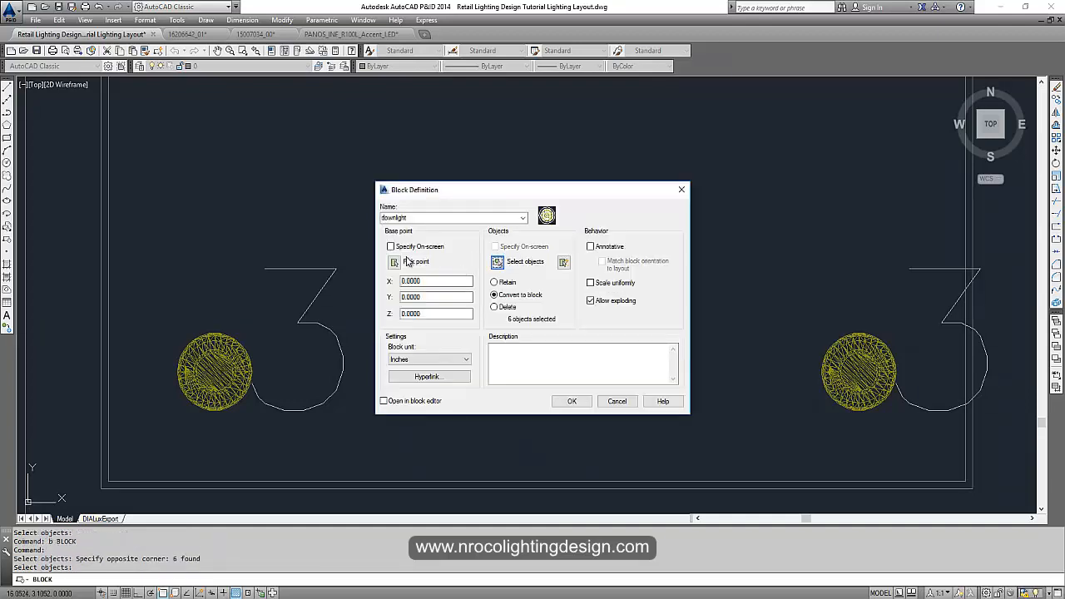
click(393, 261)
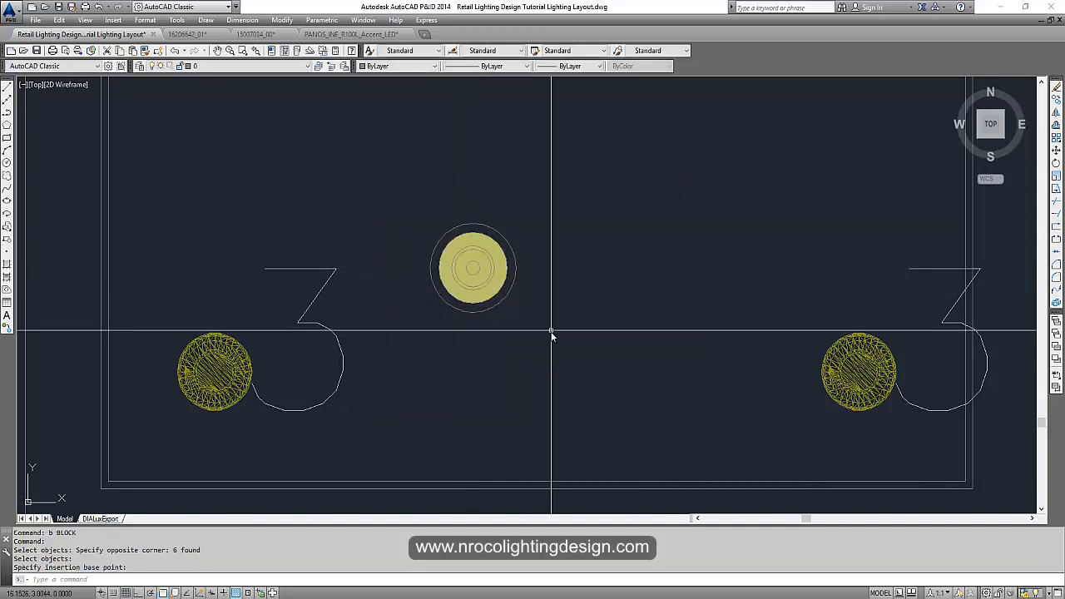
mouse_move(480, 341)
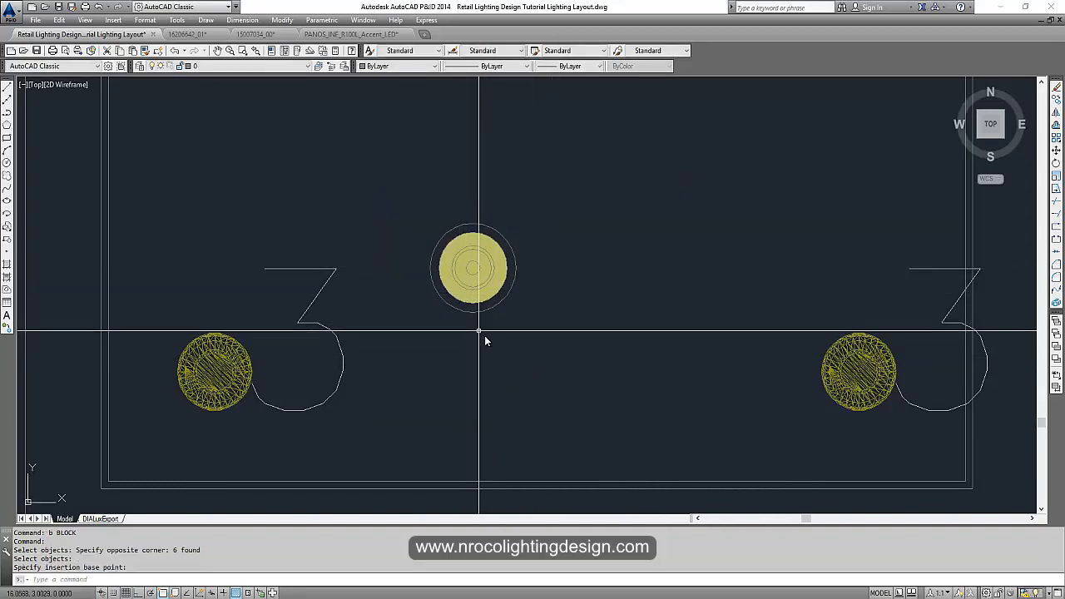
click(473, 268)
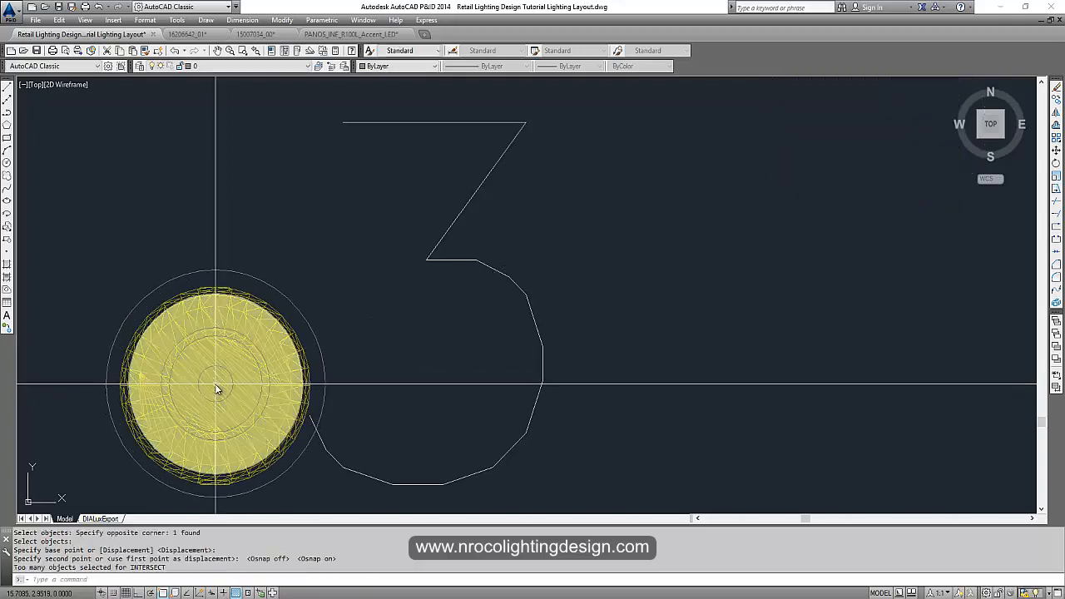
Copy the downlight block onto an existing fitting position
scroll(down, 3)
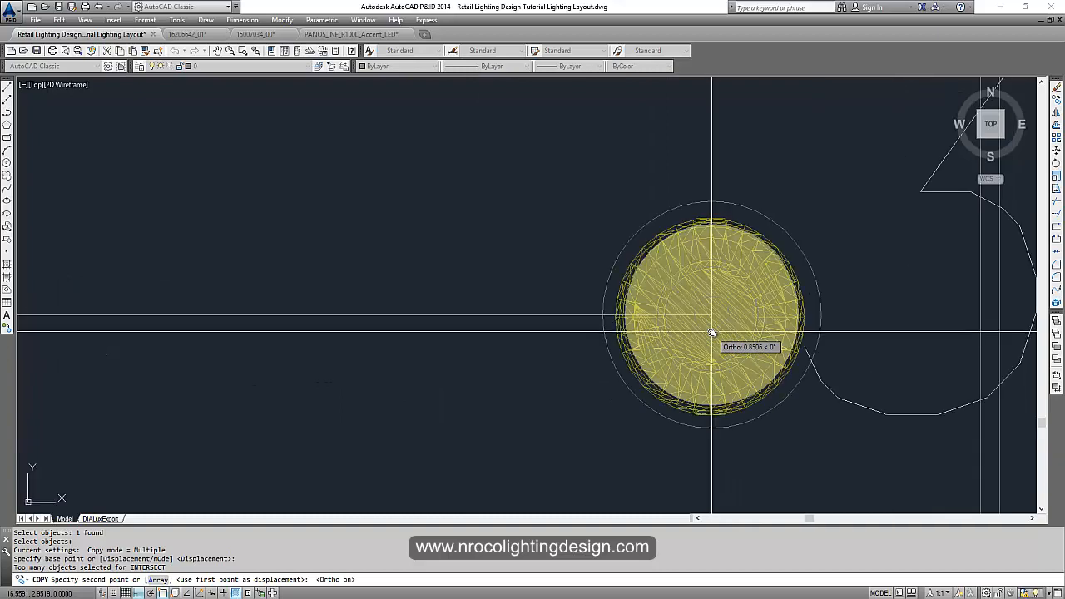
click(709, 339)
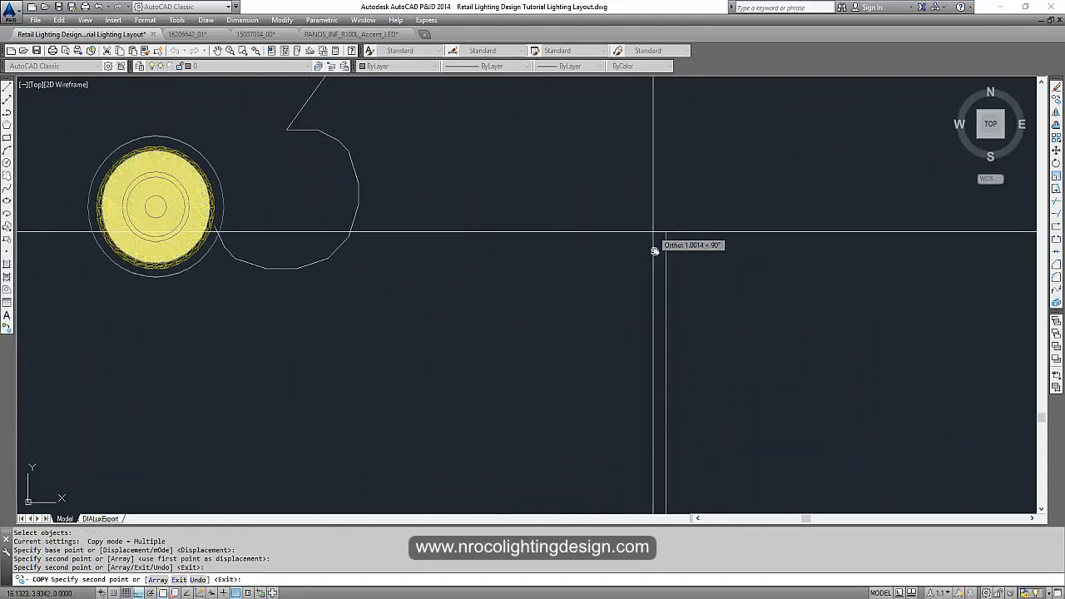
Place further downlight copies down the column, then bring up the lighting calculation PDF
scroll(down, 3)
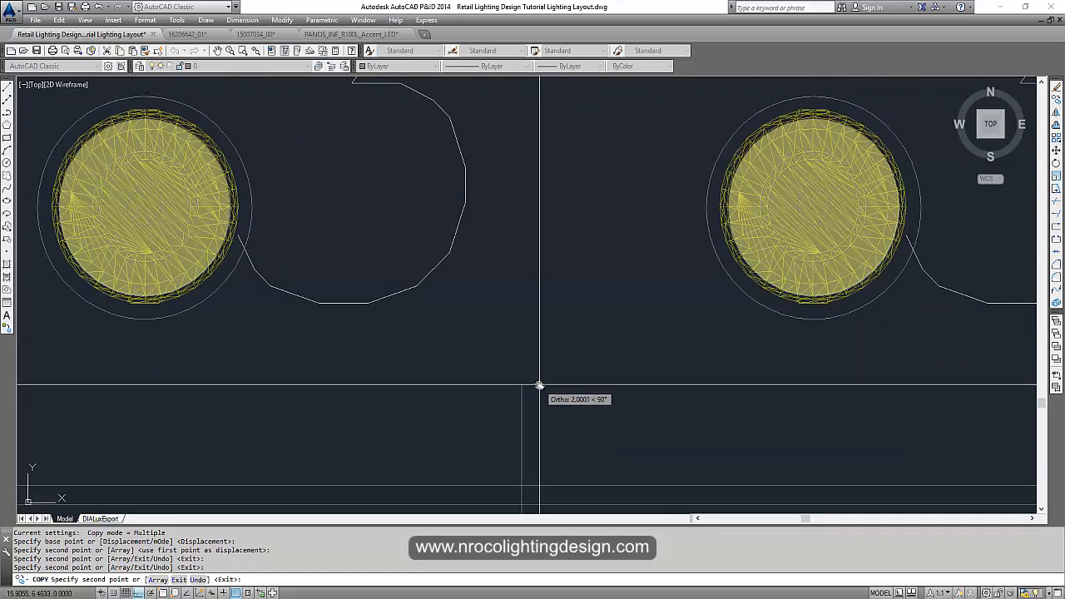
scroll(down, 3)
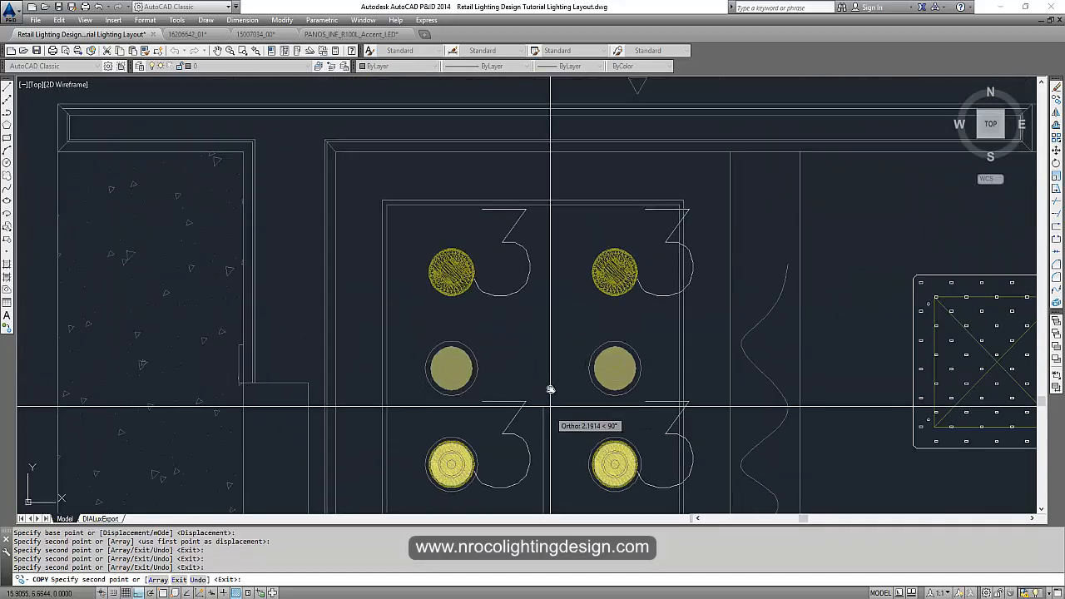
scroll(up, 3)
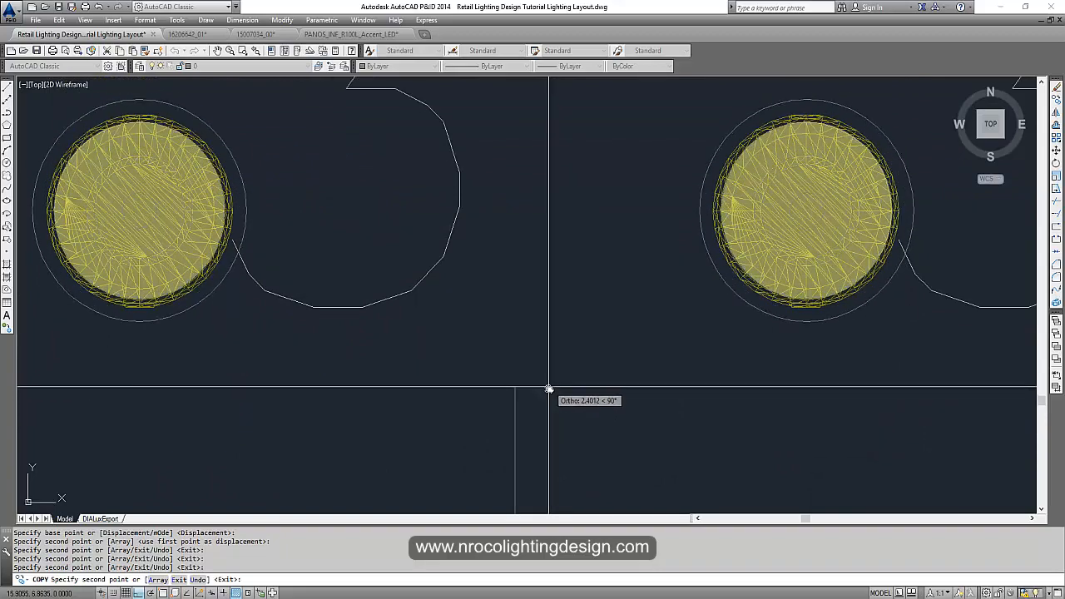
mouse_move(549, 386)
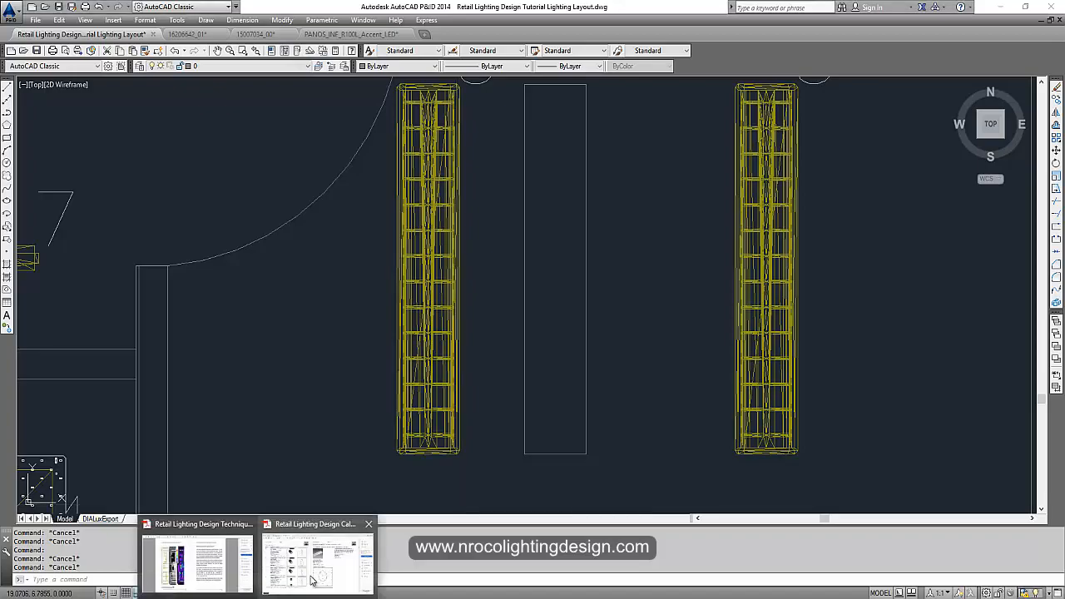
click(315, 562)
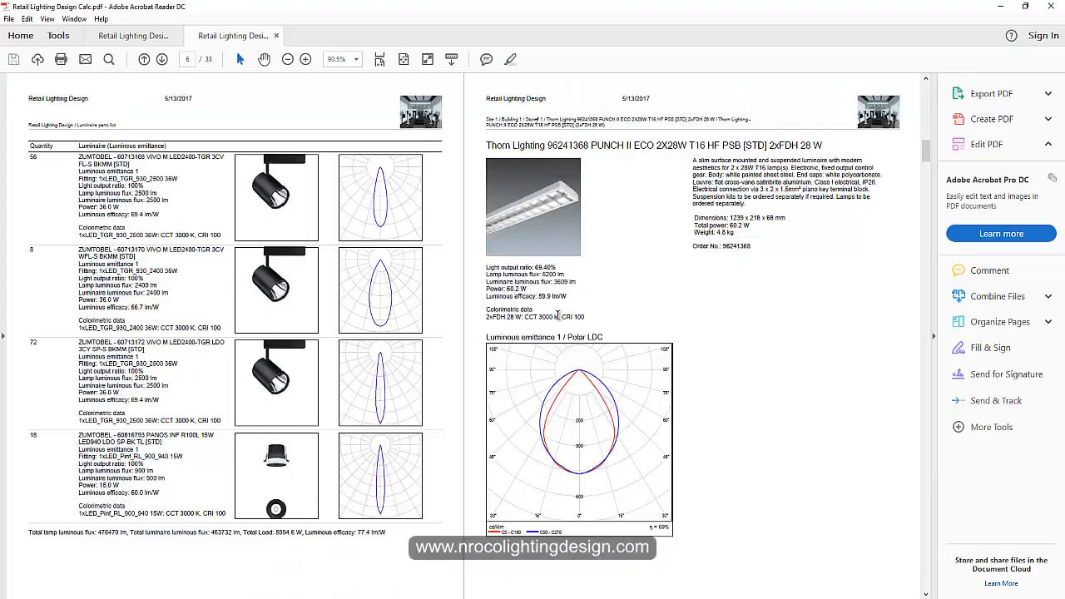
mouse_move(612, 316)
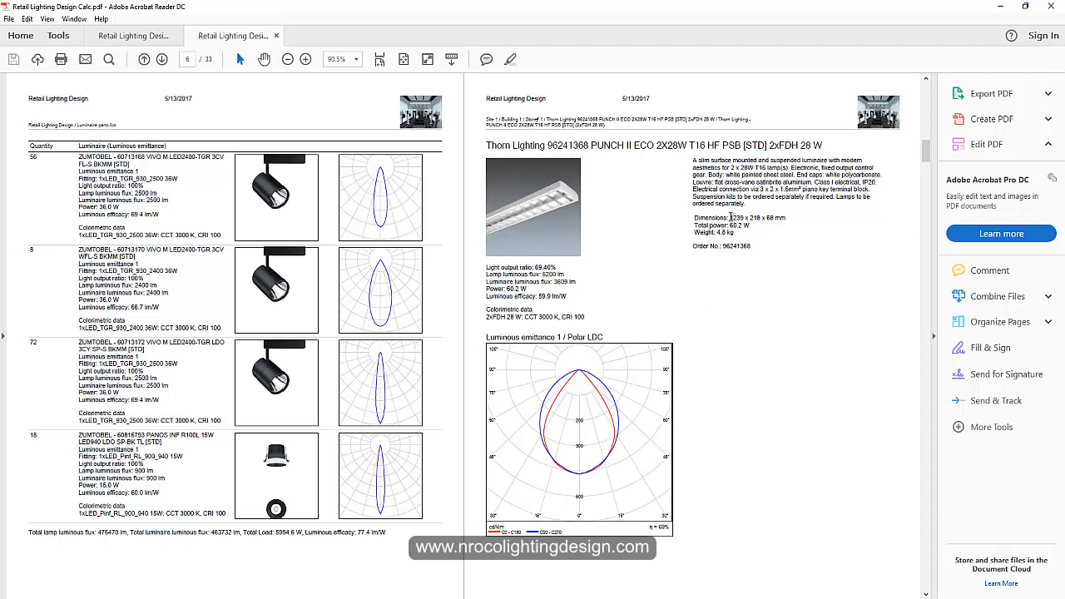
mouse_move(782, 220)
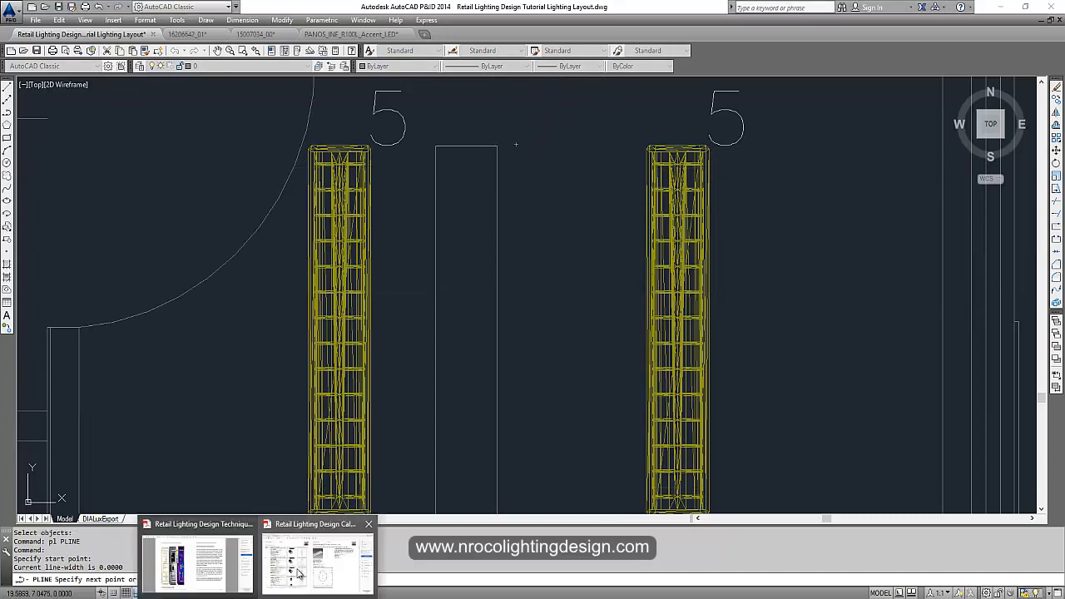
Draw the 0.24 by 1.23 rectangular fitting outline with PLINE, checking sizes against the PDF
click(316, 562)
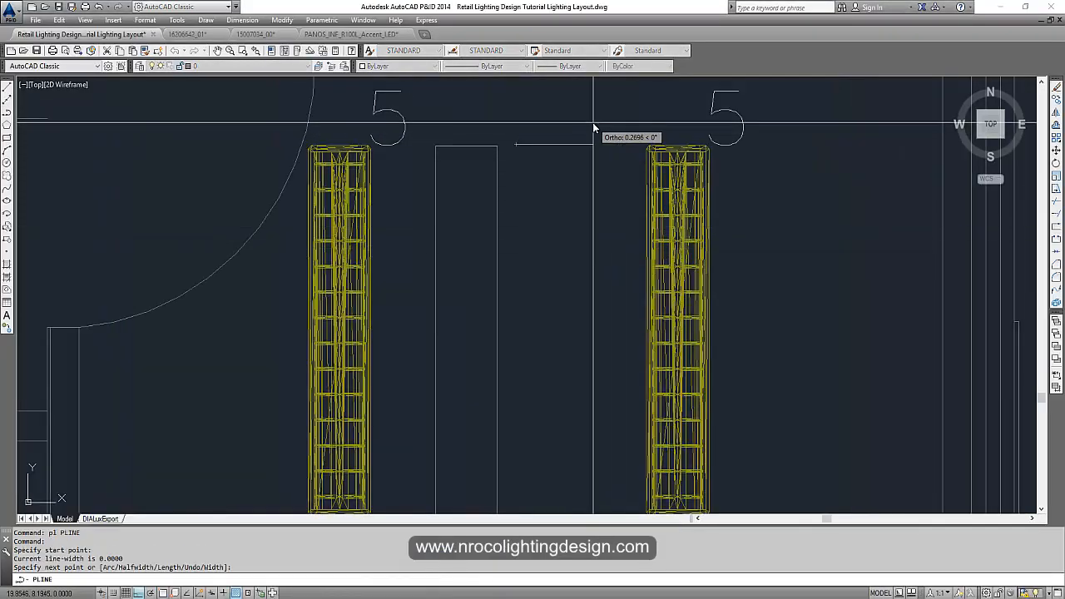
text(.24)
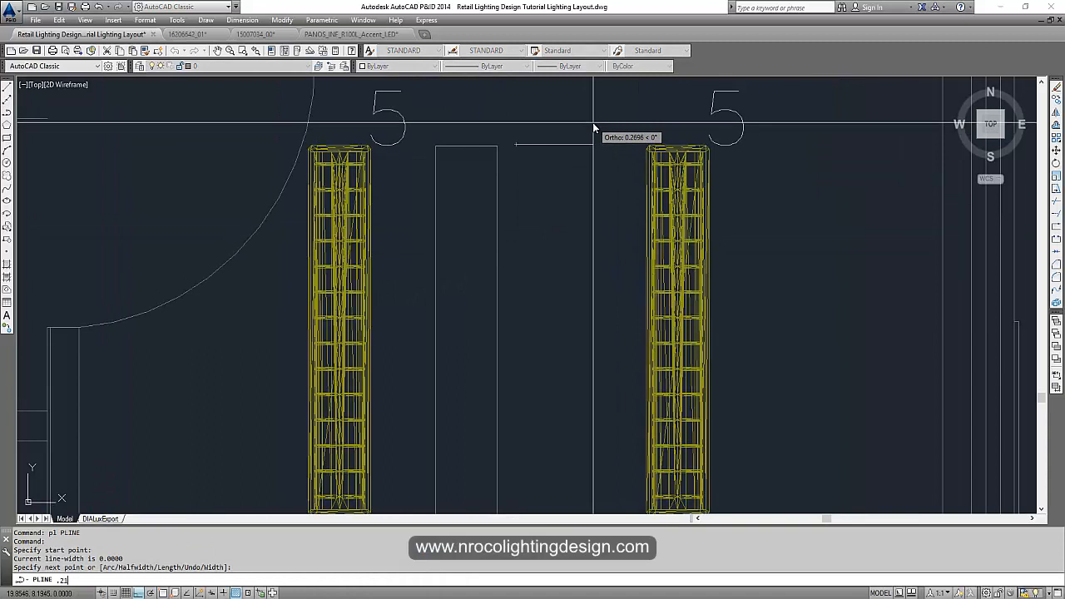
click(592, 133)
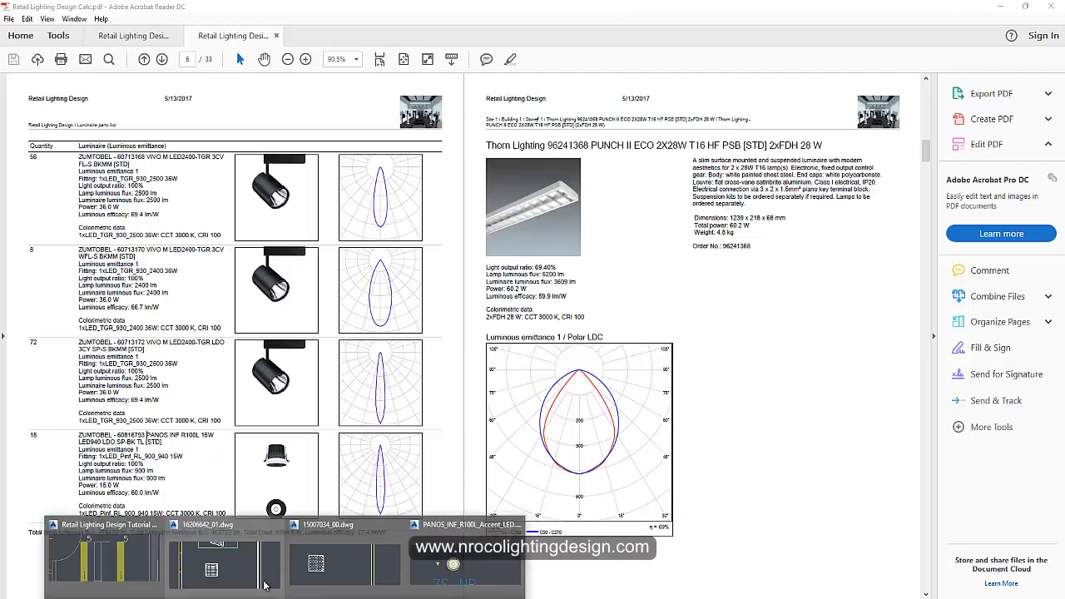
click(102, 558)
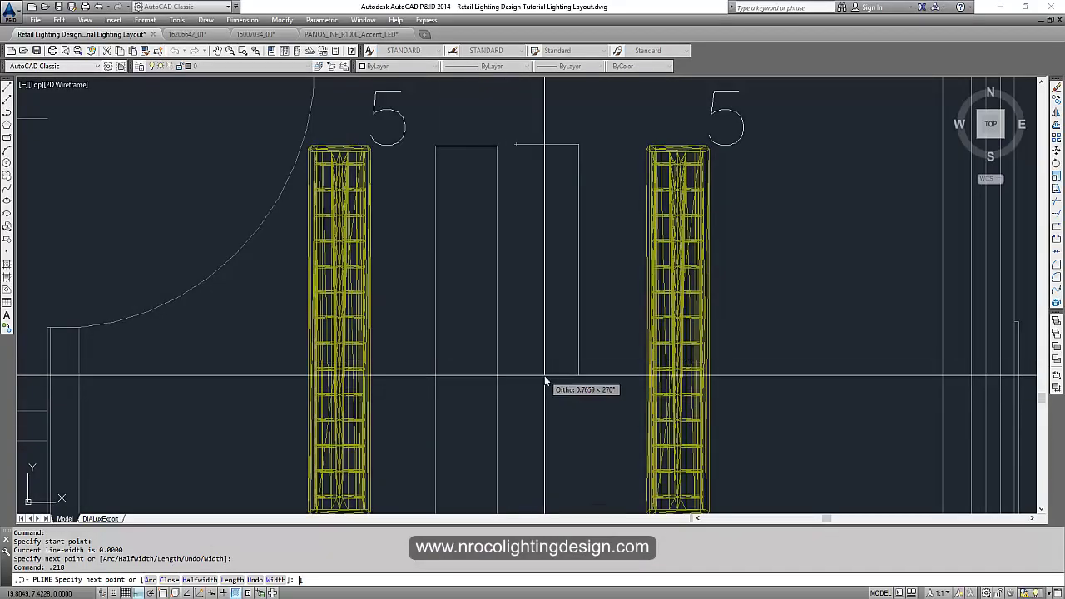
text(1.239)
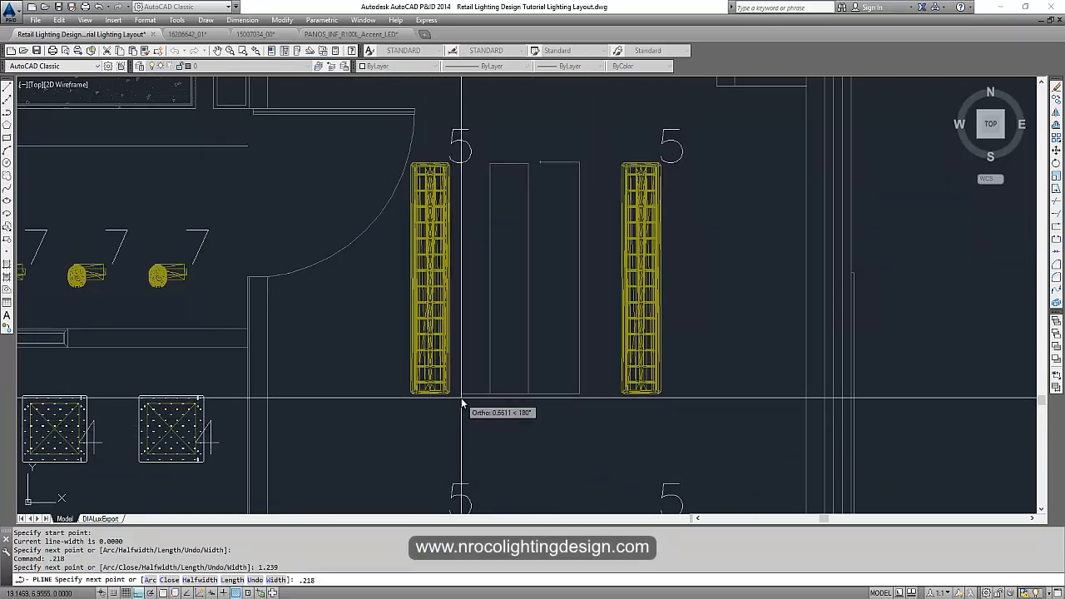
mouse_move(569, 264)
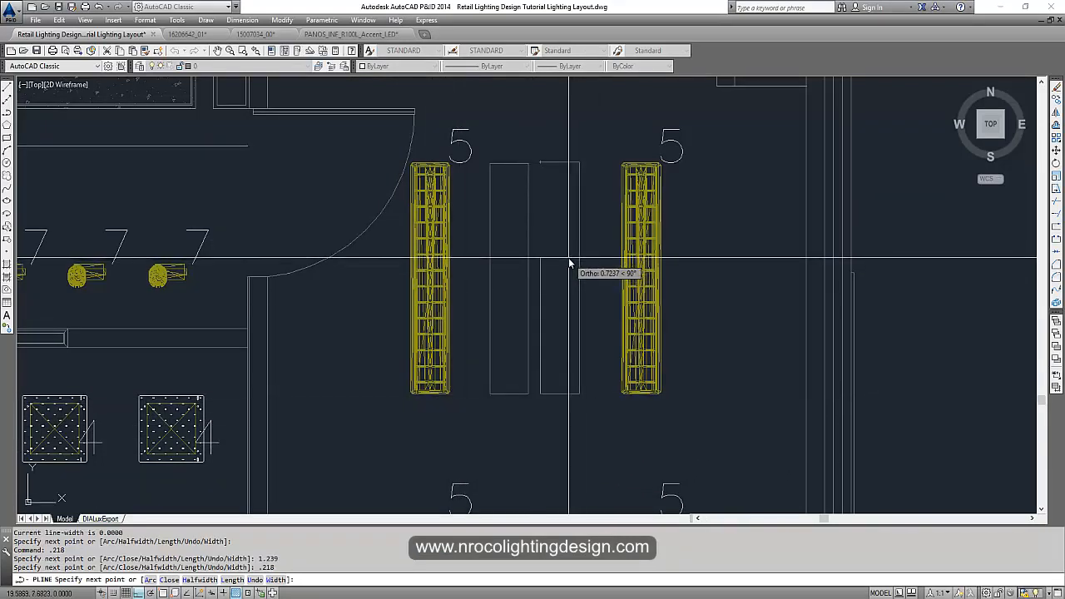
key(Escape)
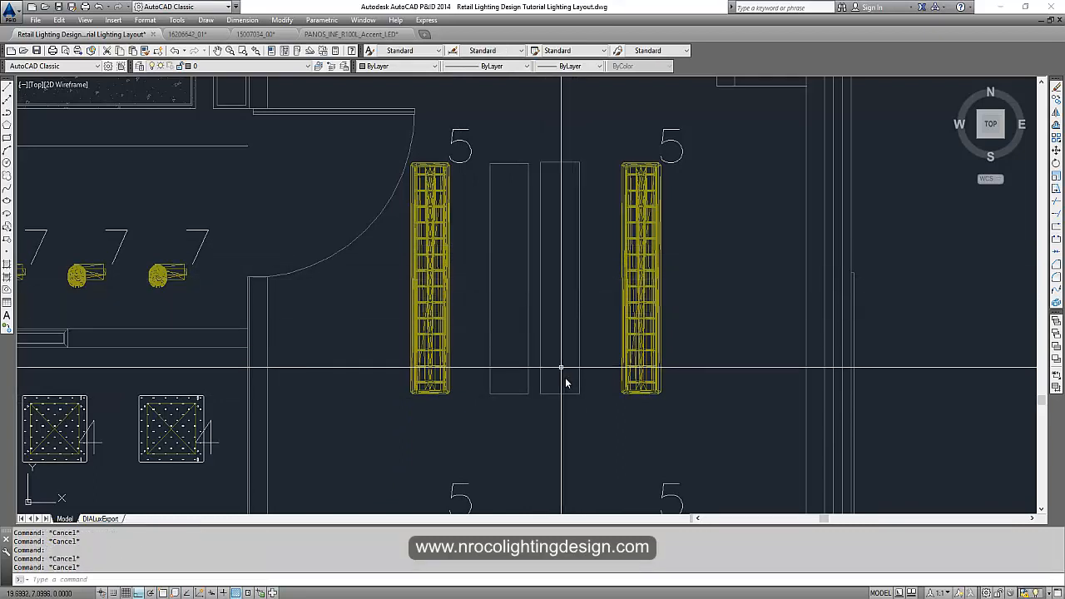
mouse_move(552, 266)
text(l)
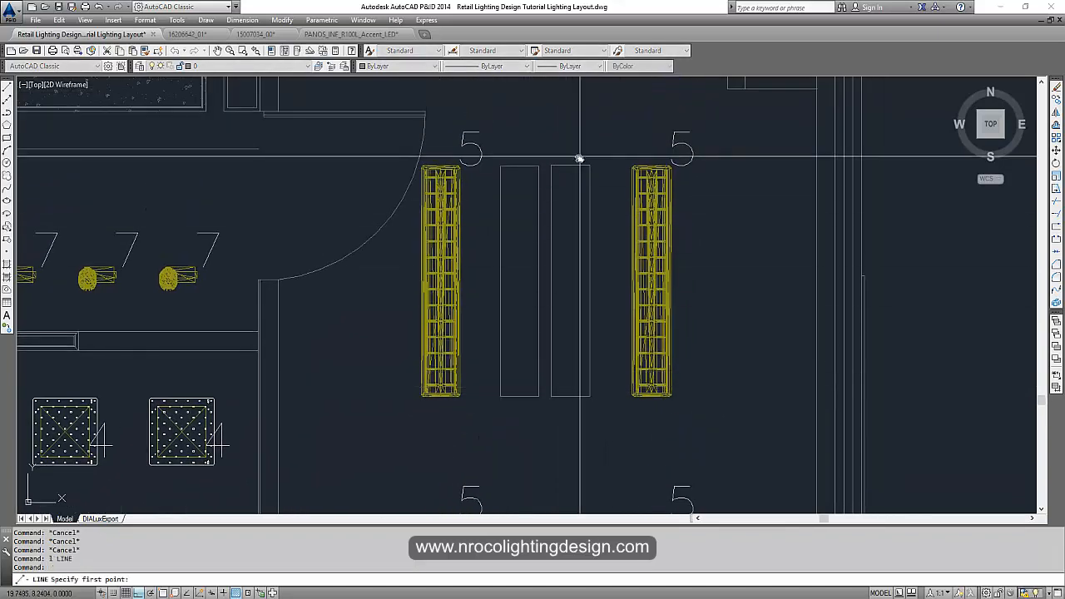
Start a new line from a point between the suspended fittings
click(579, 159)
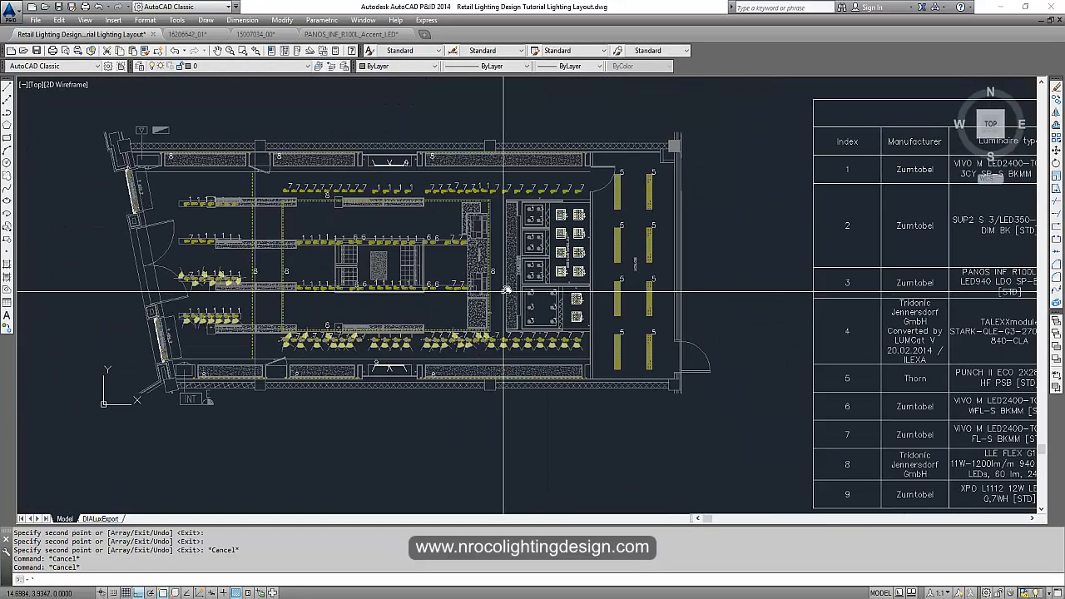
Zoom around the plan while copying aimed spotlights along the angled wall
scroll(up, 3)
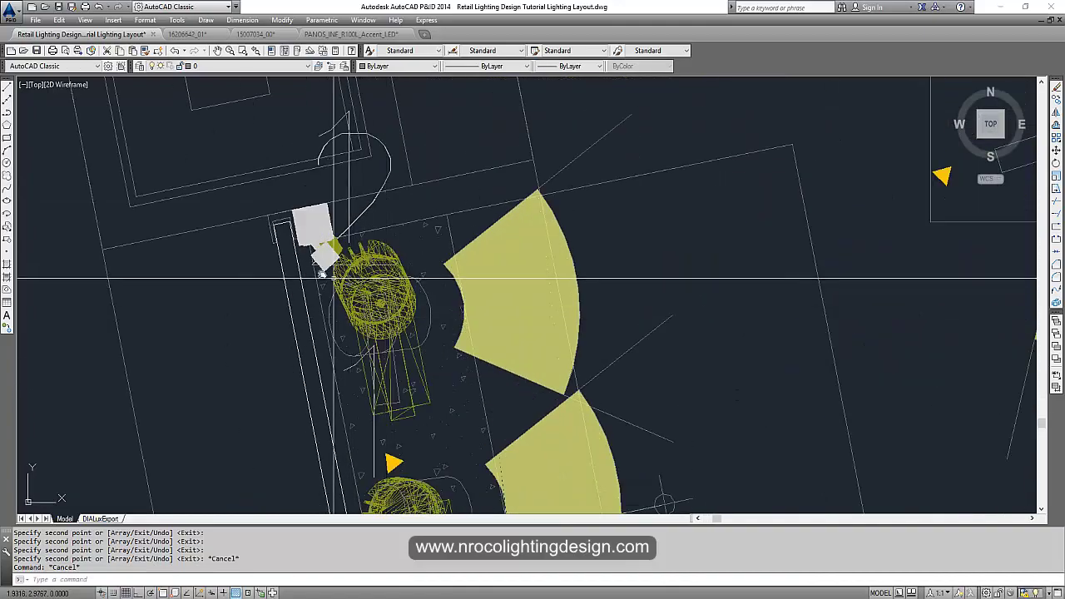
scroll(up, 3)
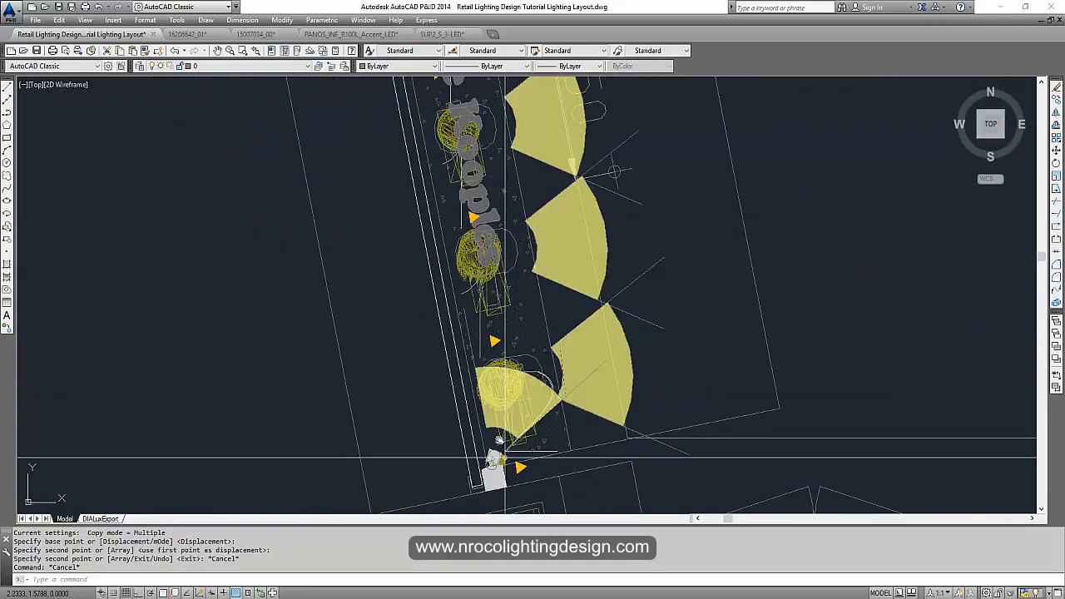
scroll(down, 3)
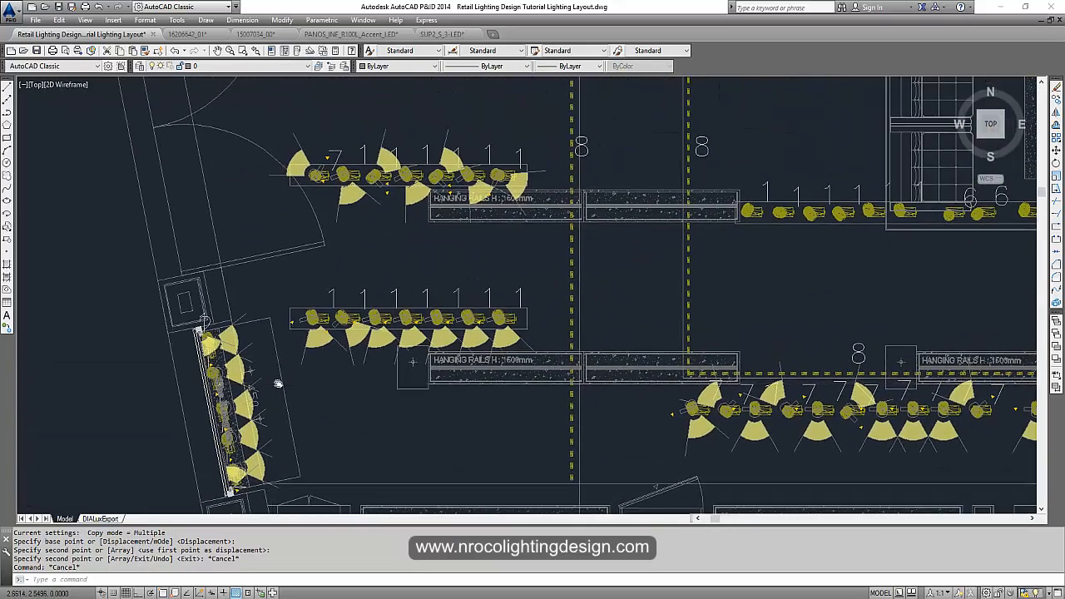